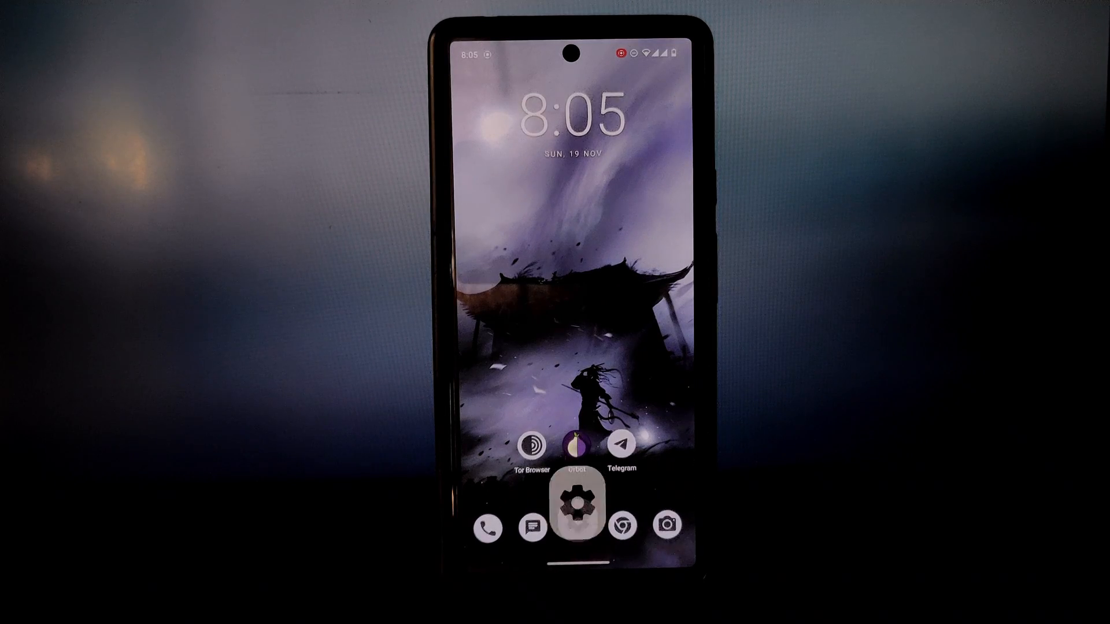
Launch Settings from the home screen and go to the Security page.
left_click(573, 498)
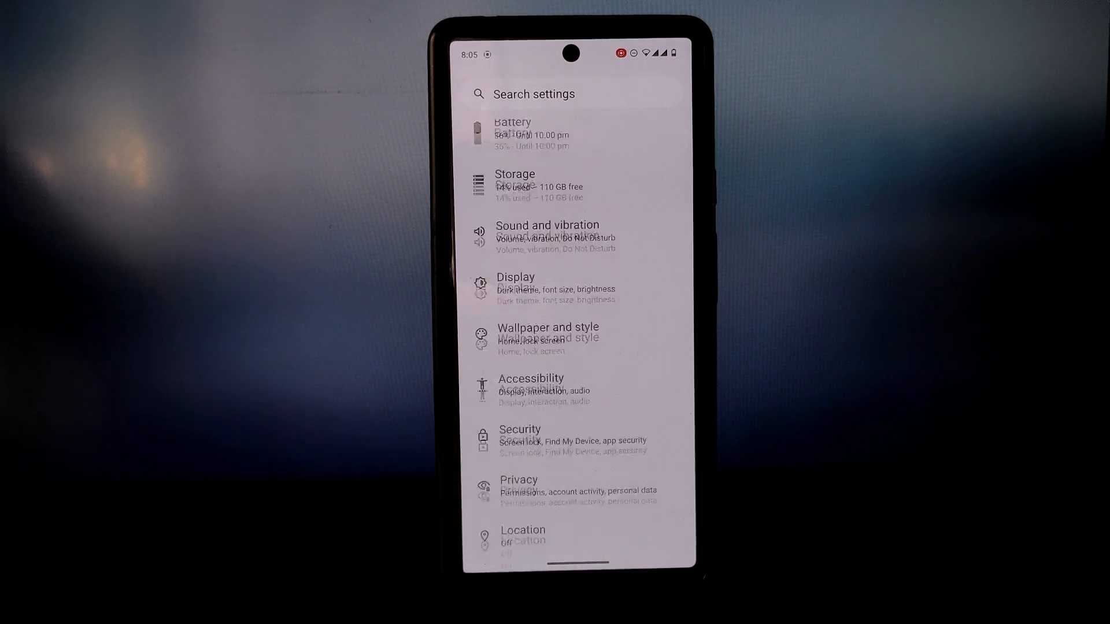
left_click(519, 431)
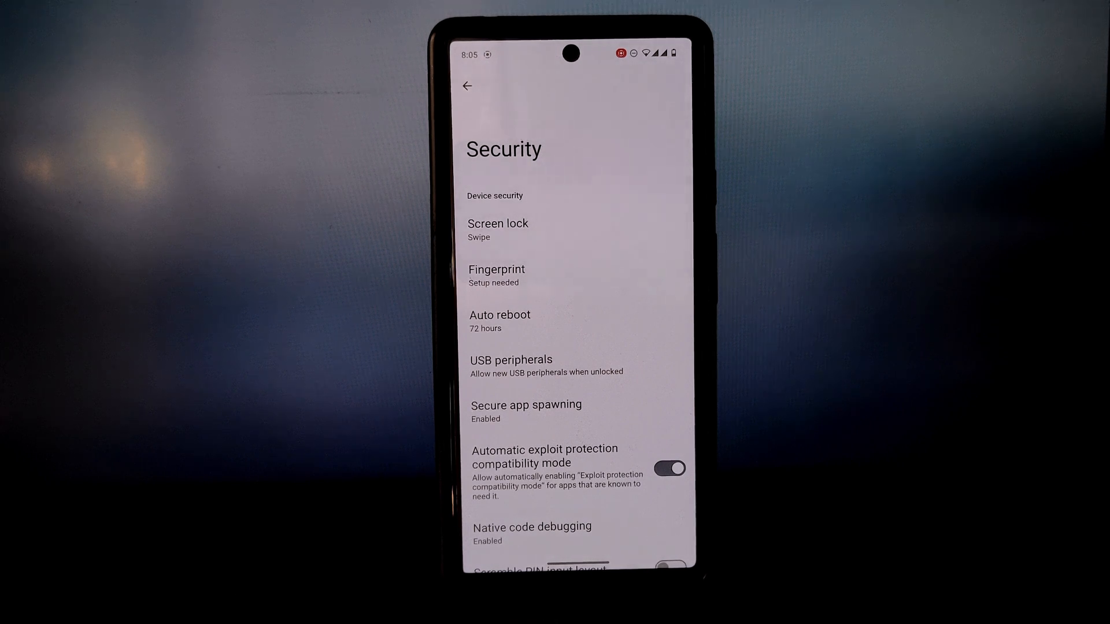
left_click(528, 411)
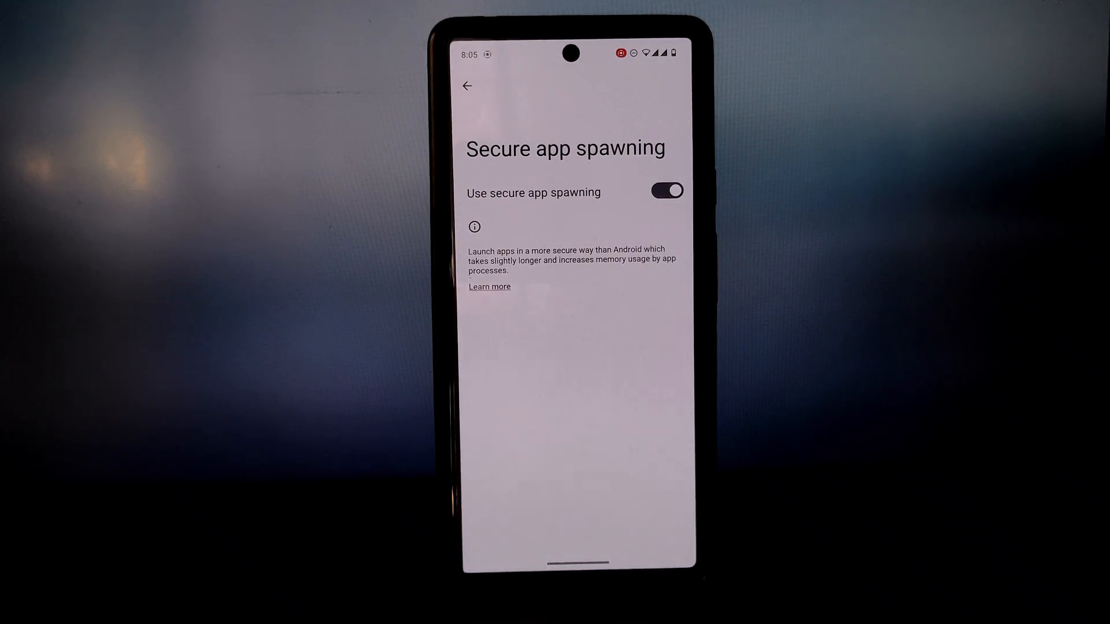
left_click(466, 85)
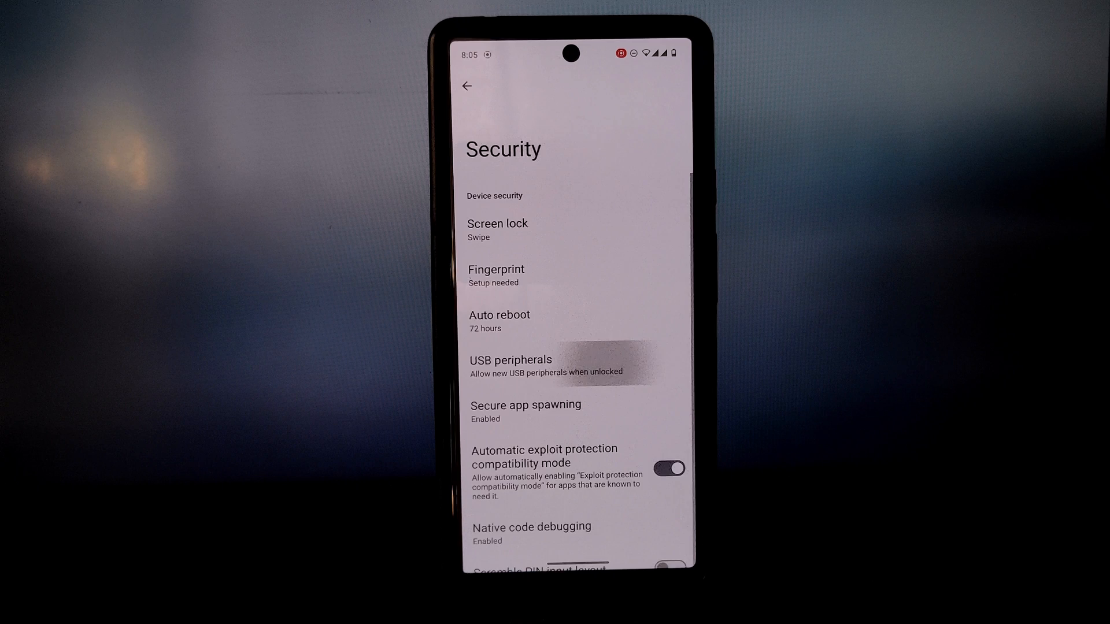
left_click(511, 361)
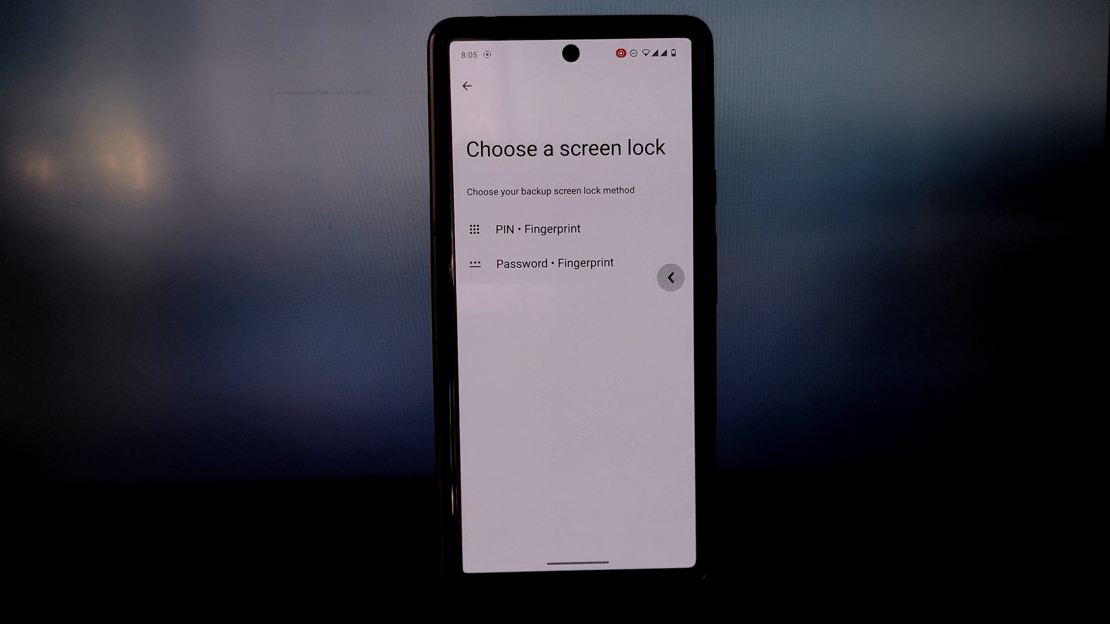
left_click(669, 277)
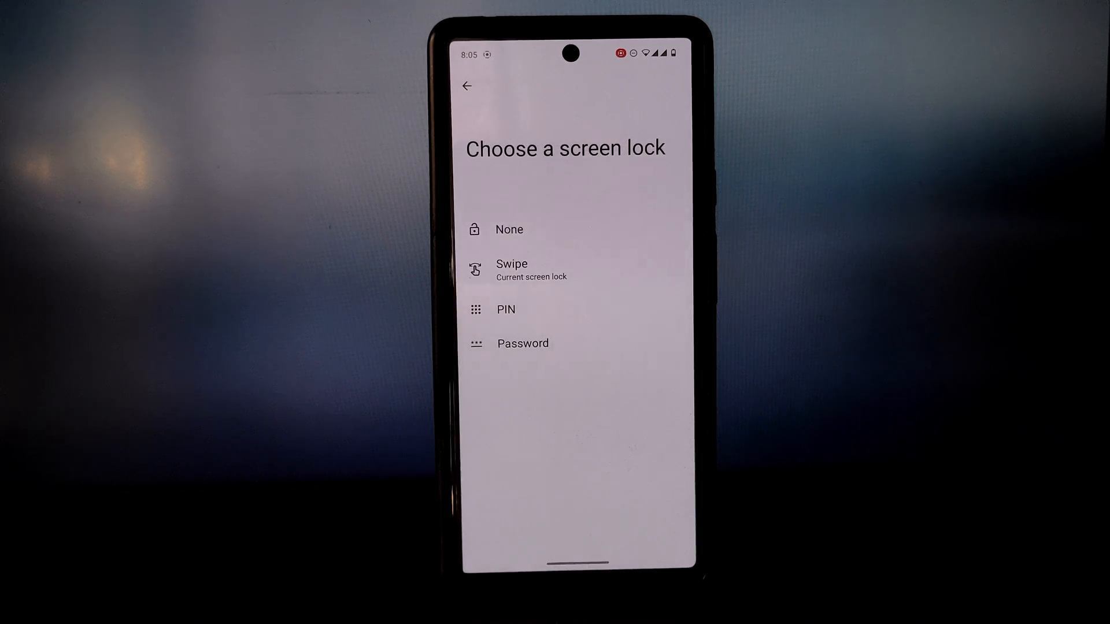
left_click(466, 86)
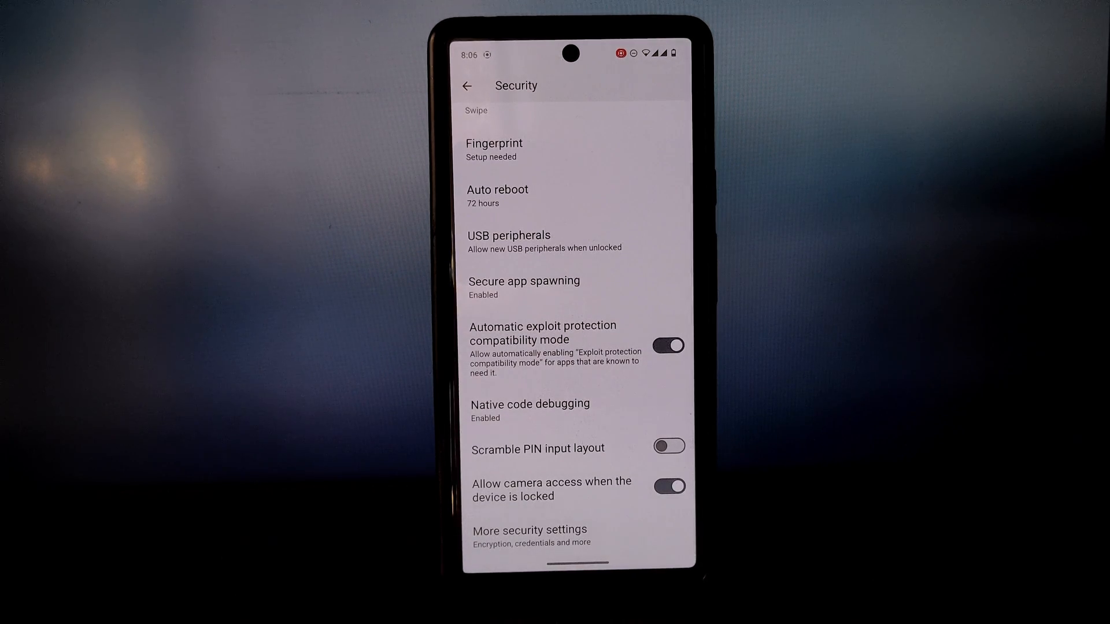
left_click(529, 410)
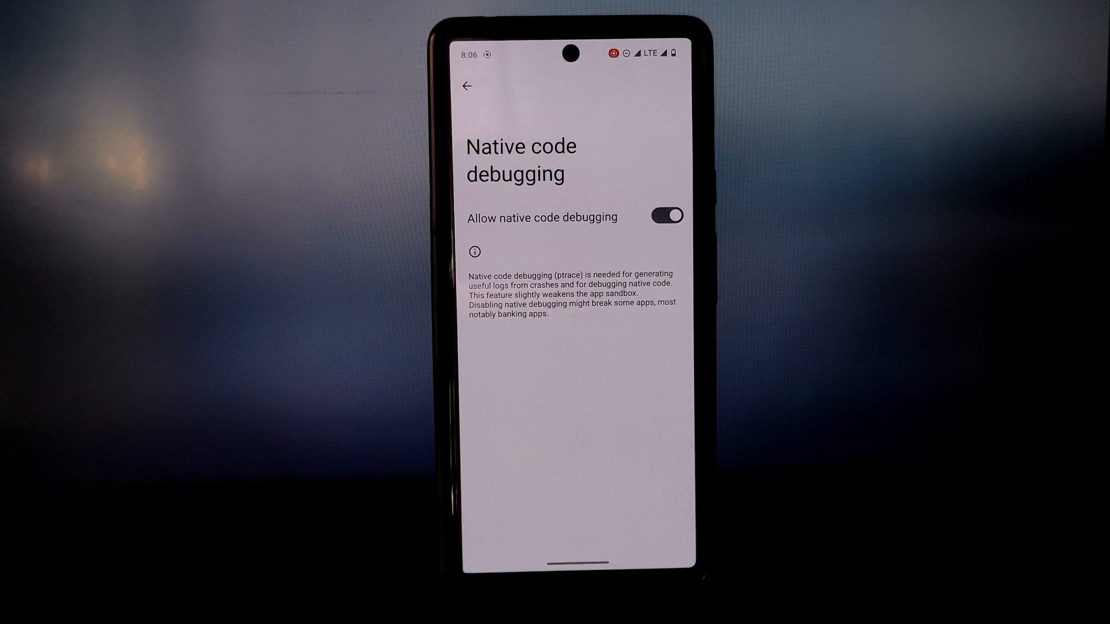
left_click(467, 84)
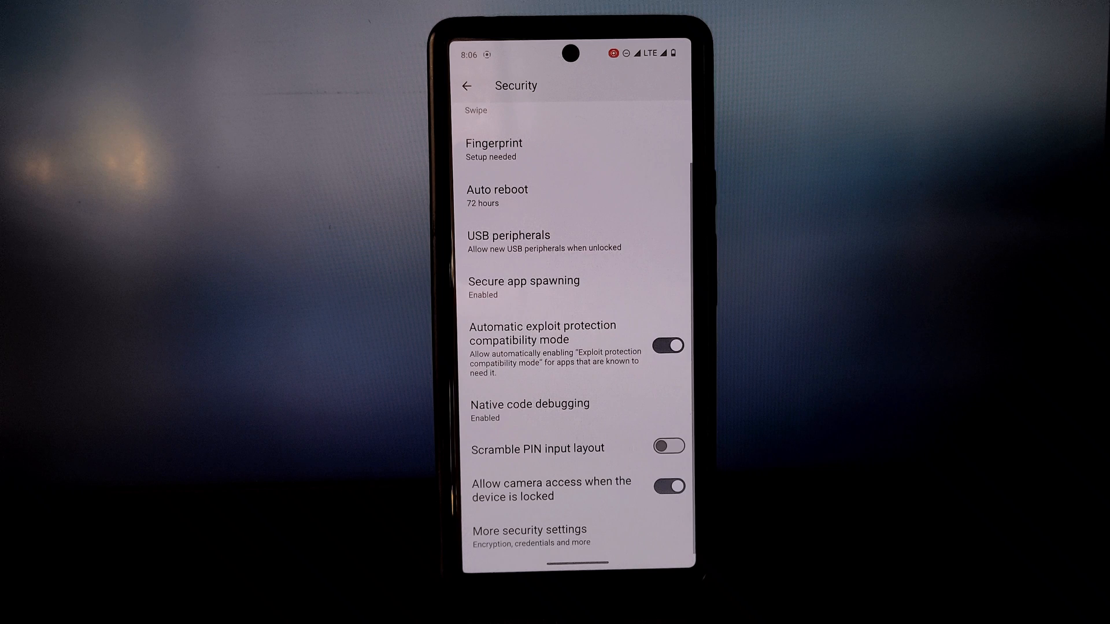
left_click(529, 529)
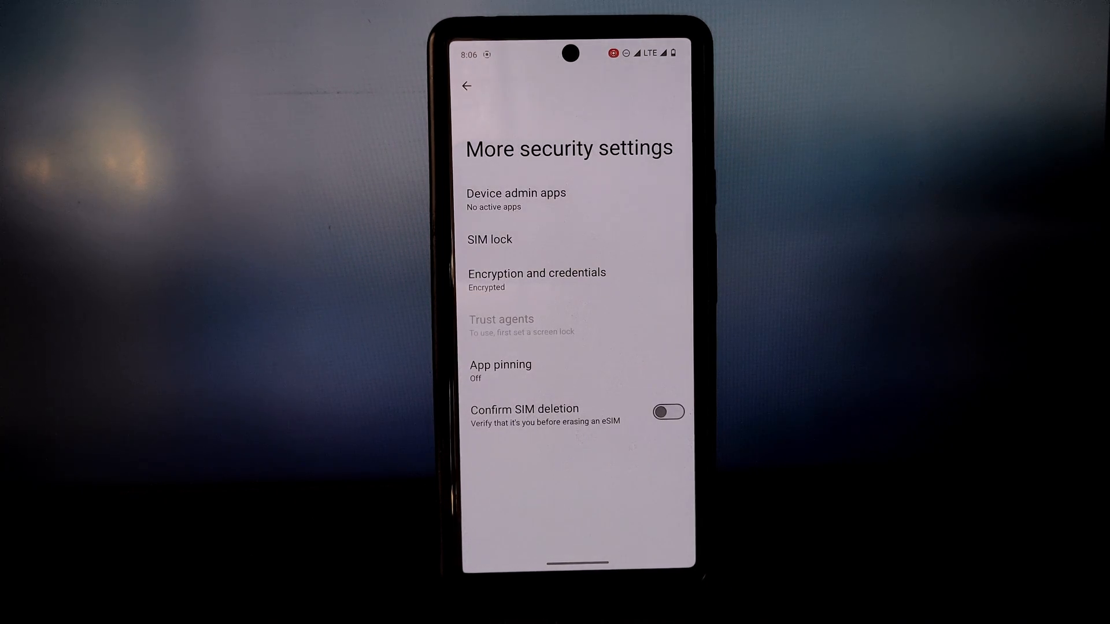
left_click(466, 86)
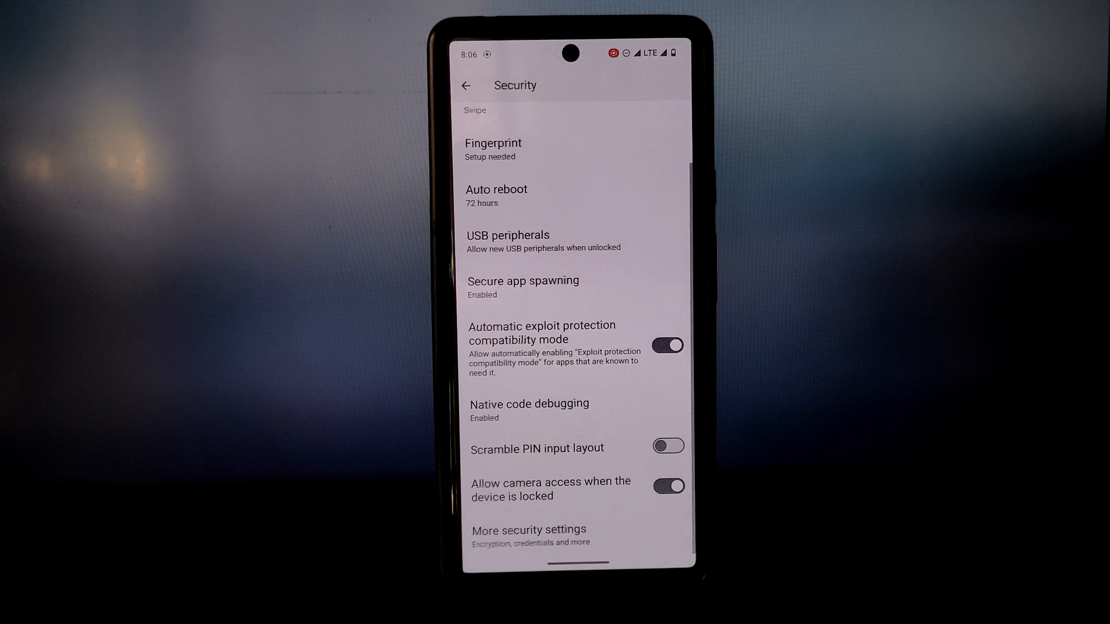
Visit System > System update, view Permitted networks keeping Any, and return to main Settings.
left_click(466, 84)
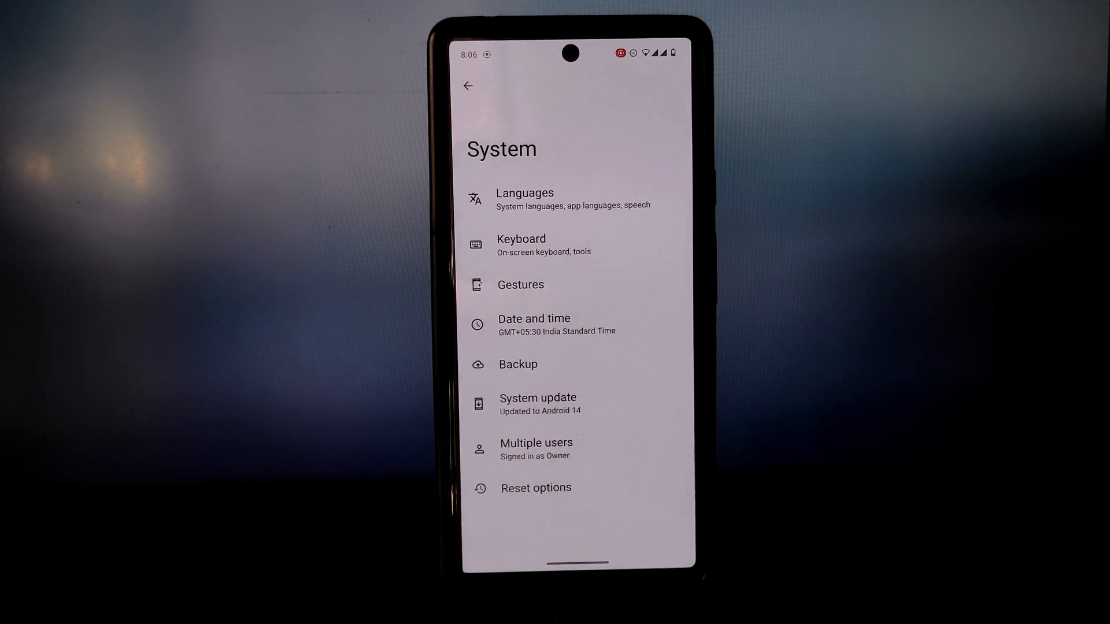
left_click(538, 403)
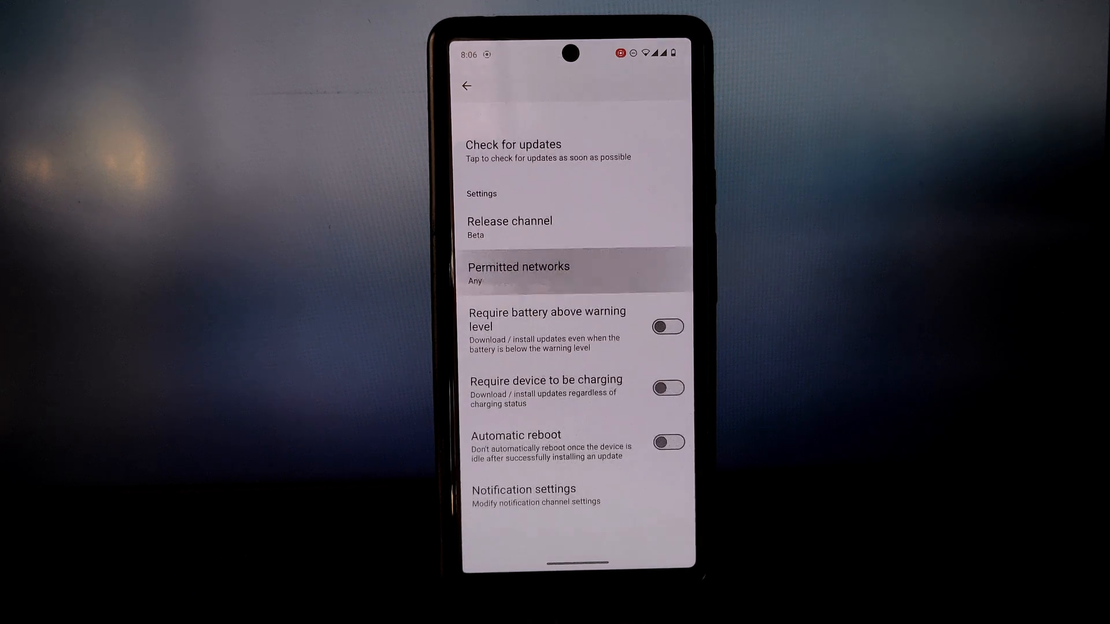
left_click(518, 273)
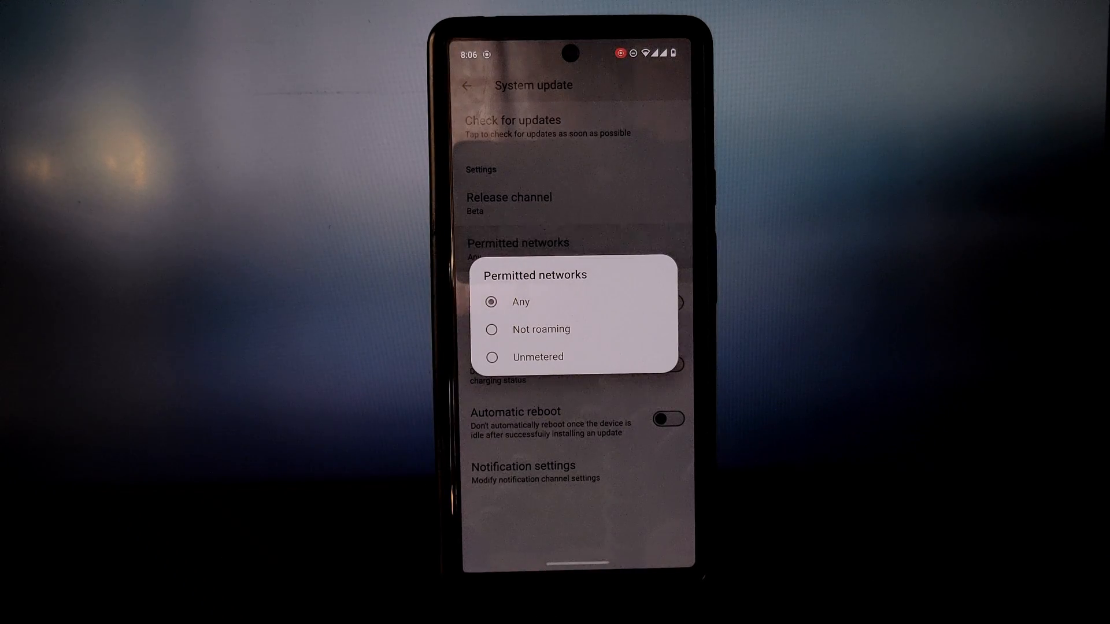
left_click(521, 302)
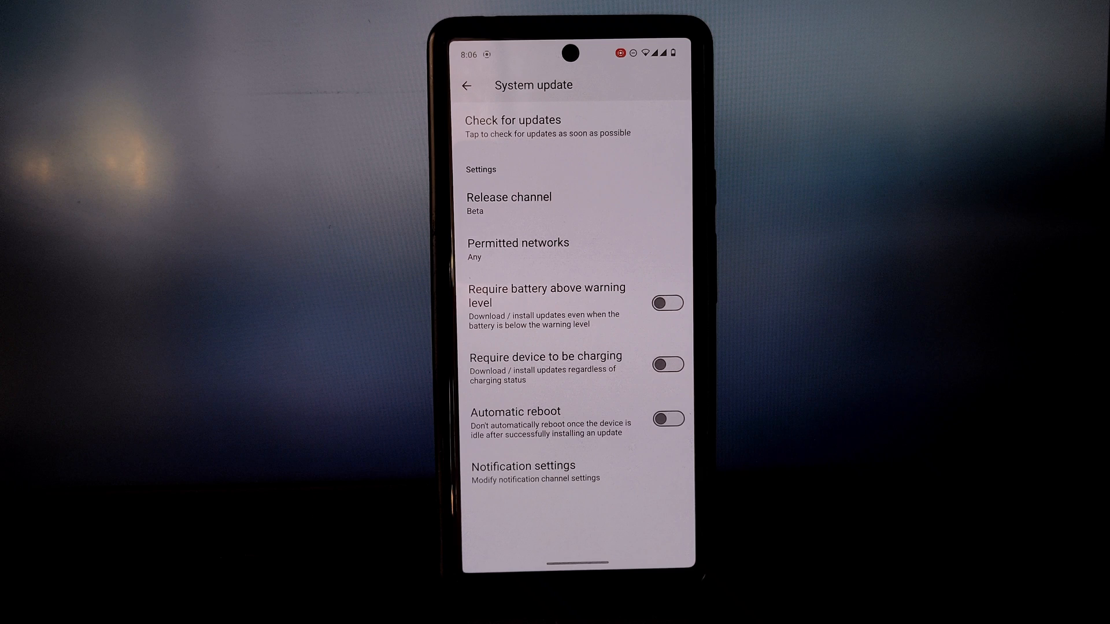
left_click(466, 85)
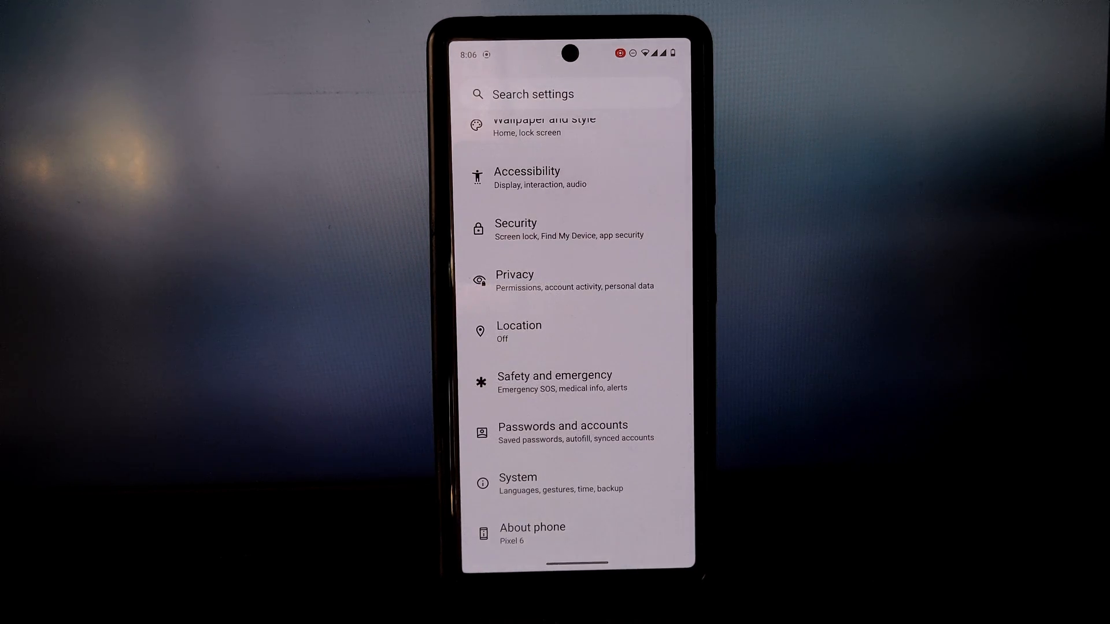
scroll("down", 3)
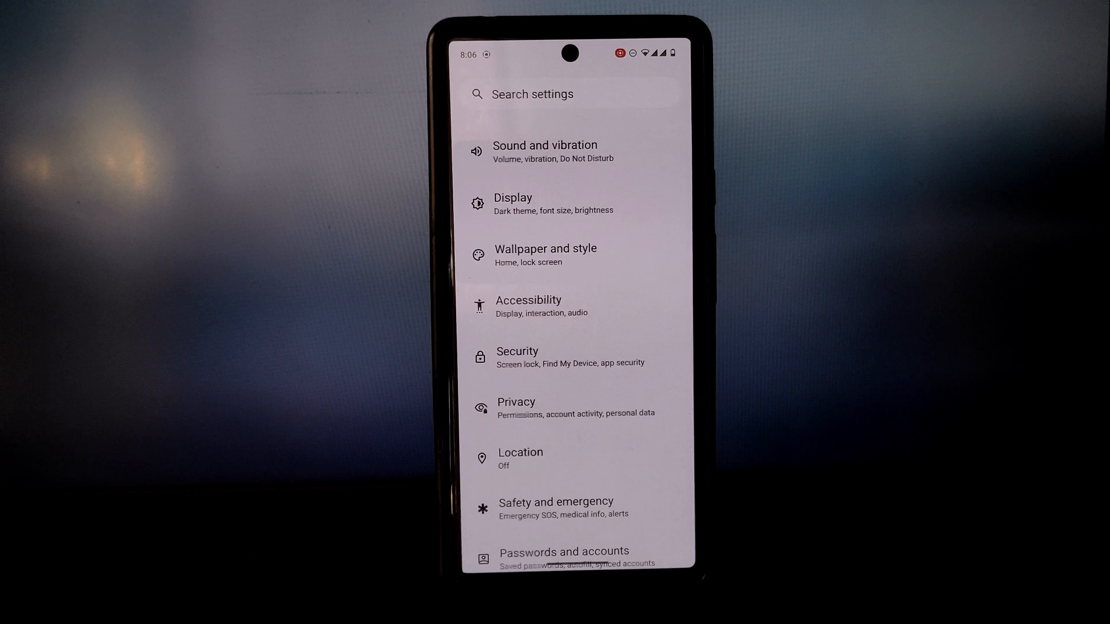
scroll("down", 3)
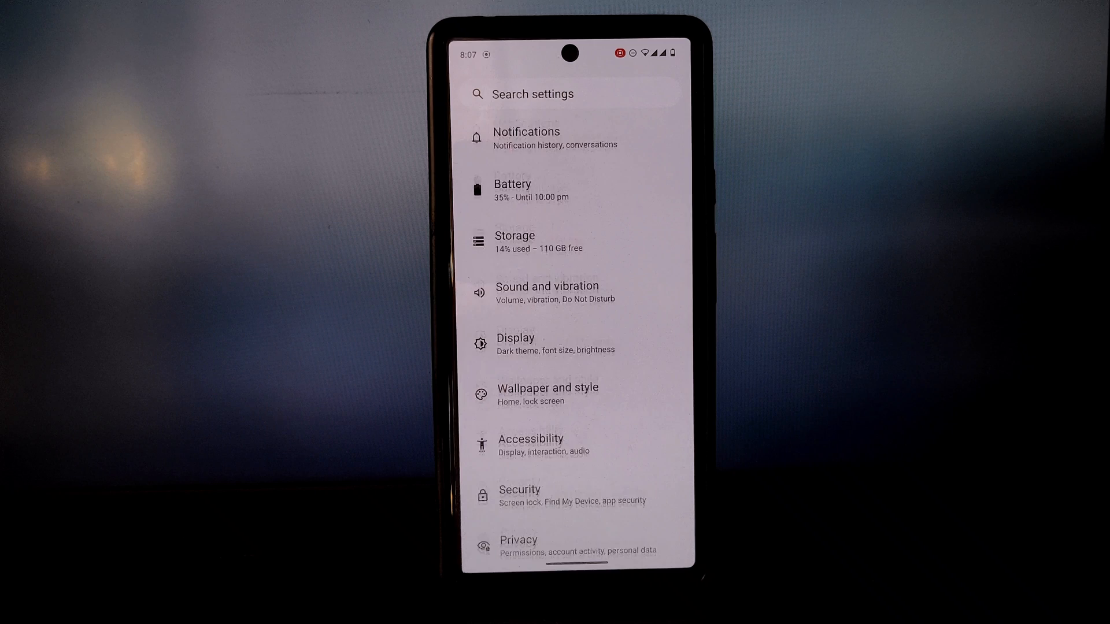
left_click(547, 292)
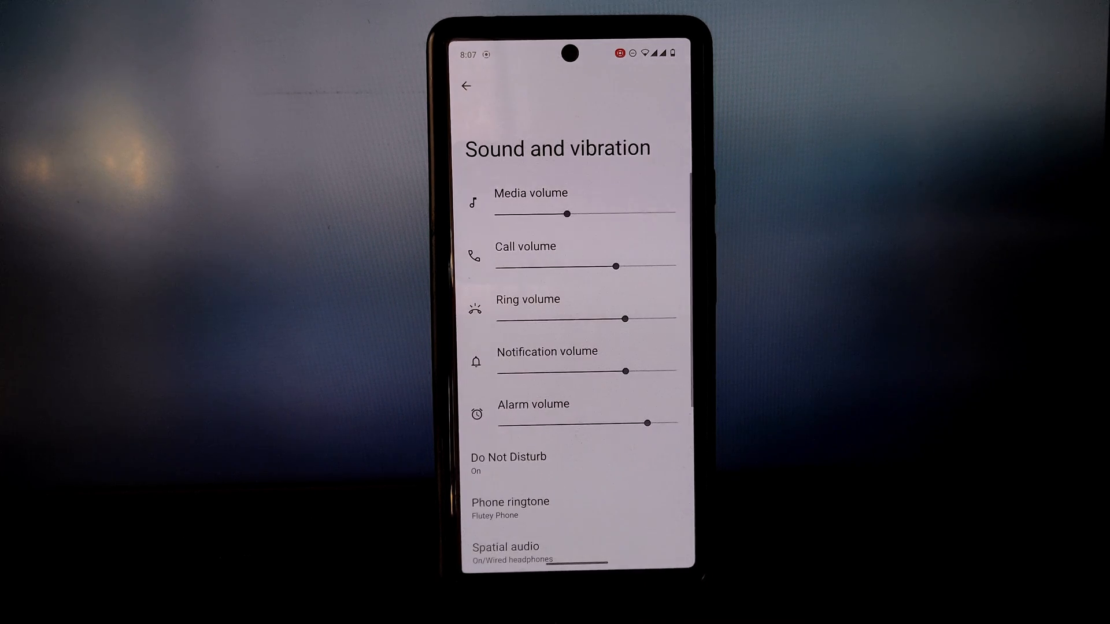
scroll("up", 3)
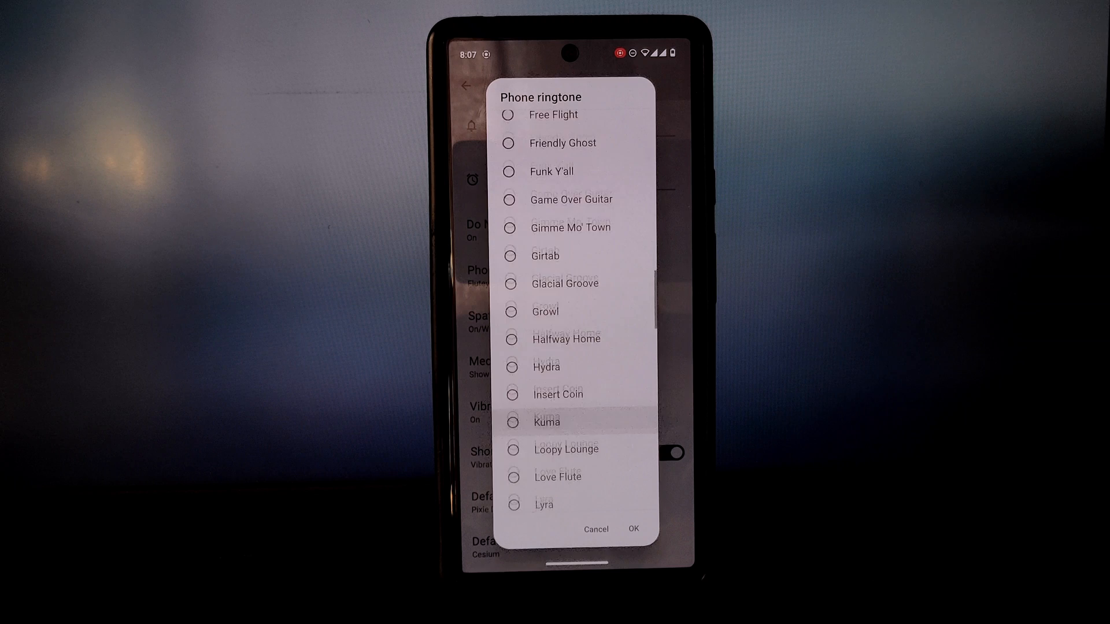
left_click(596, 528)
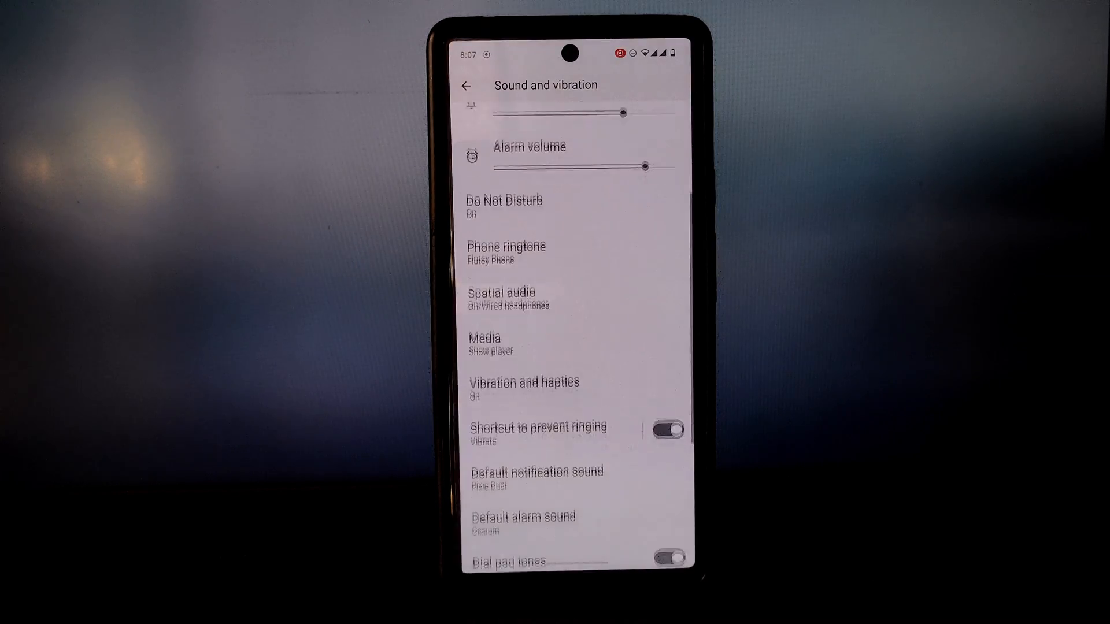
scroll("up", 3)
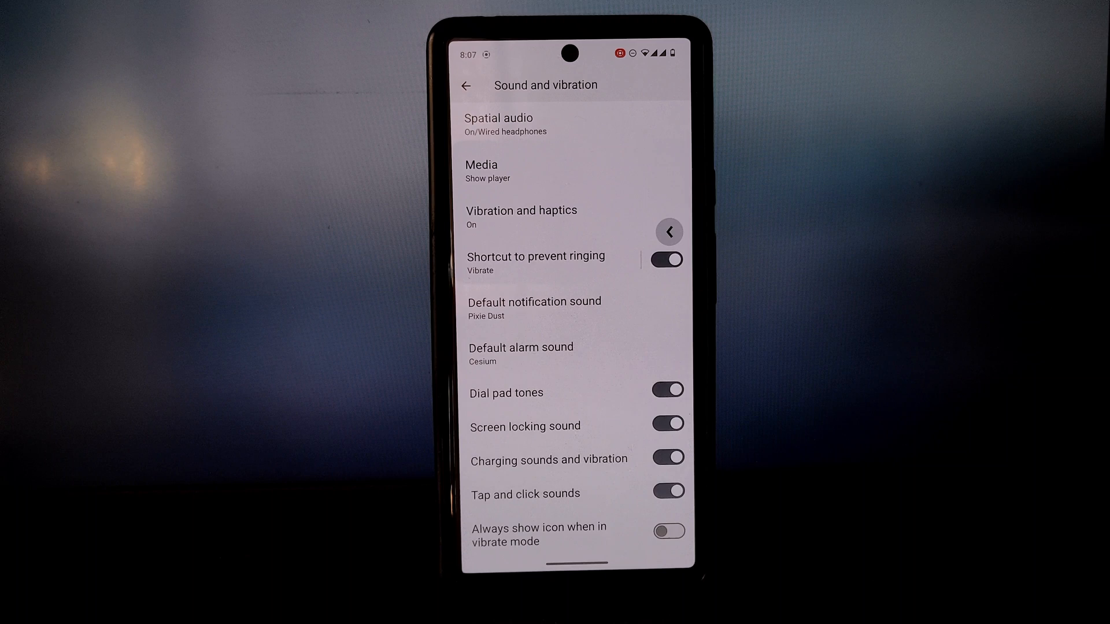
left_click(466, 85)
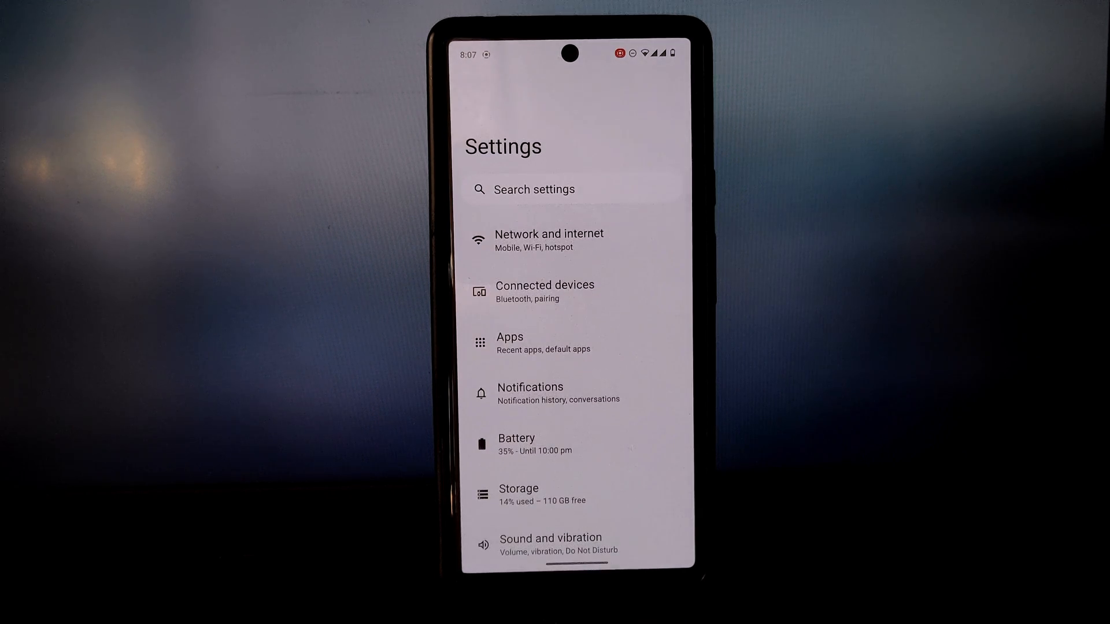
Go to Network and internet > Hotspot and tethering and turn on the Wi-Fi hotspot.
left_click(549, 240)
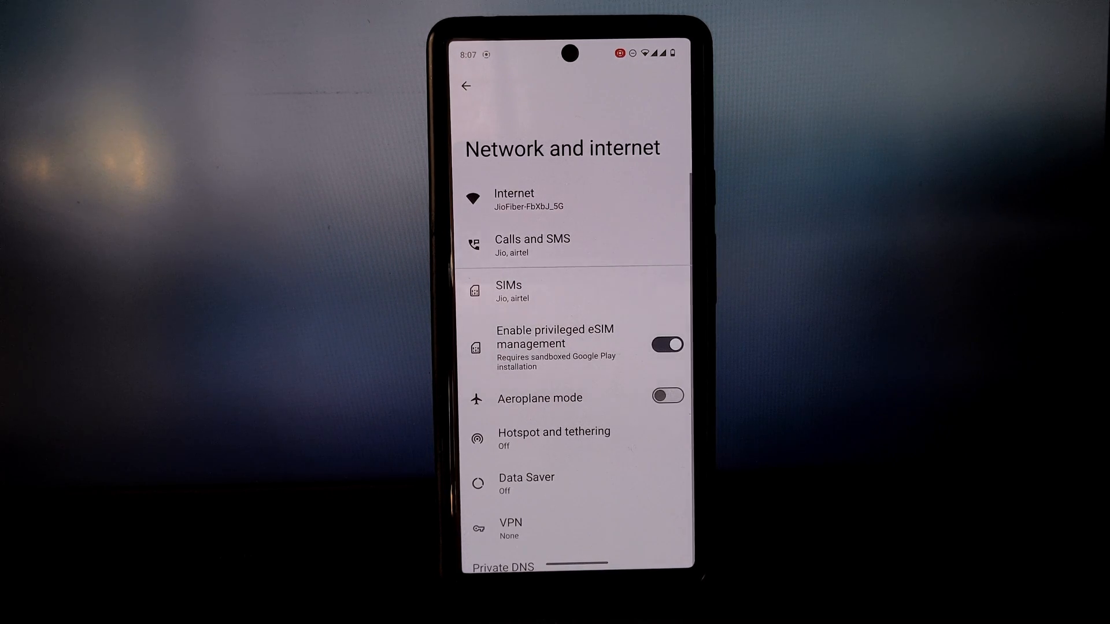
left_click(554, 439)
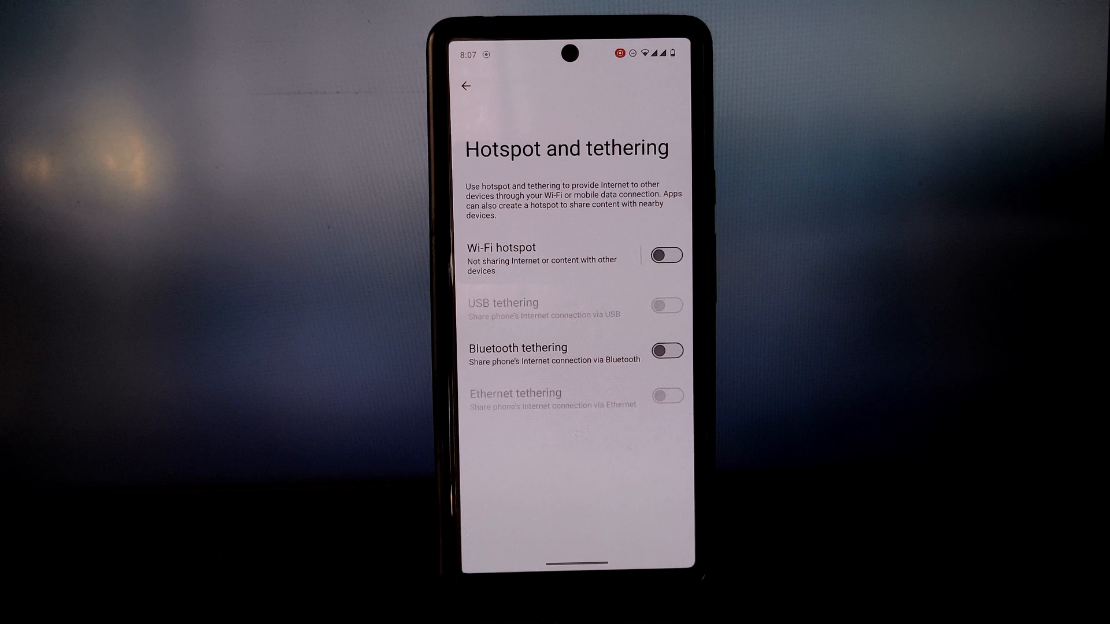
left_click(666, 255)
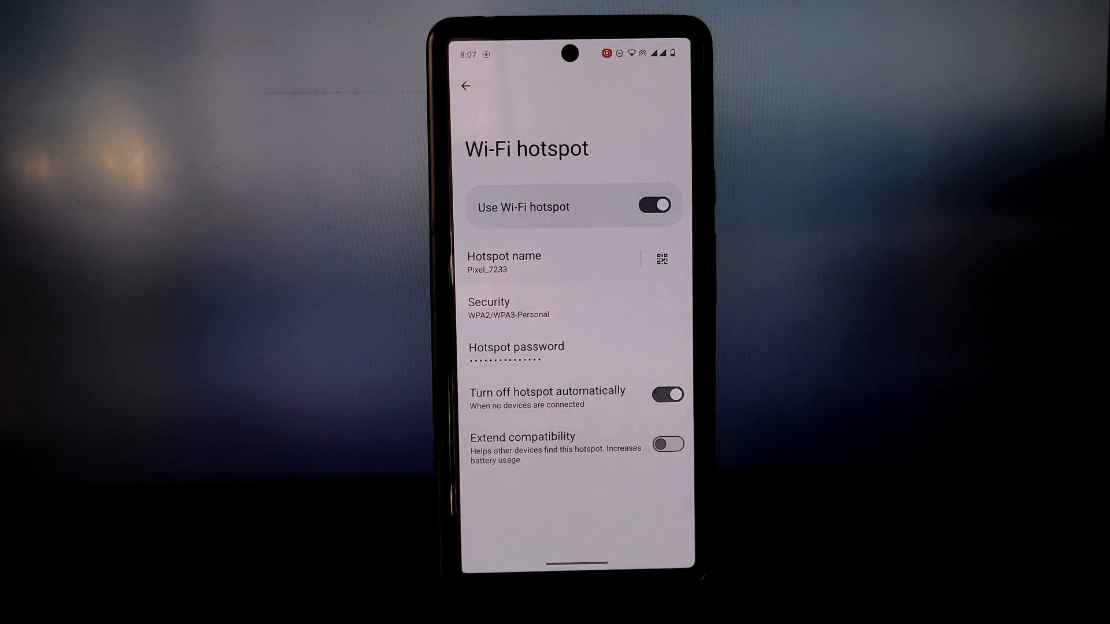
Back out to Network and internet and bring up Internet connectivity checks.
left_click(464, 85)
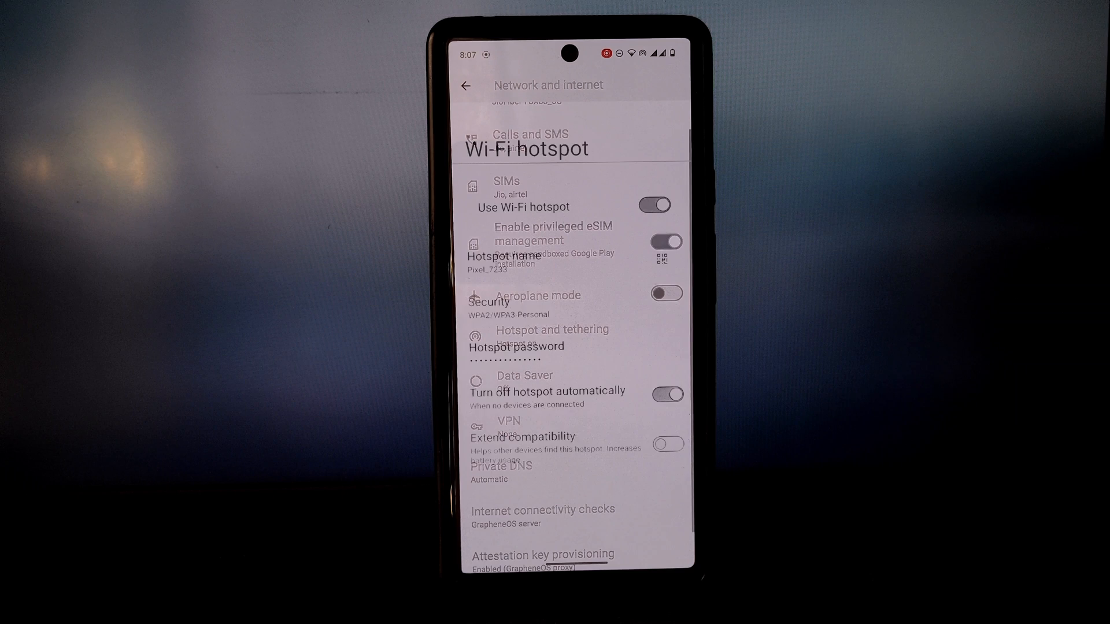
left_click(466, 84)
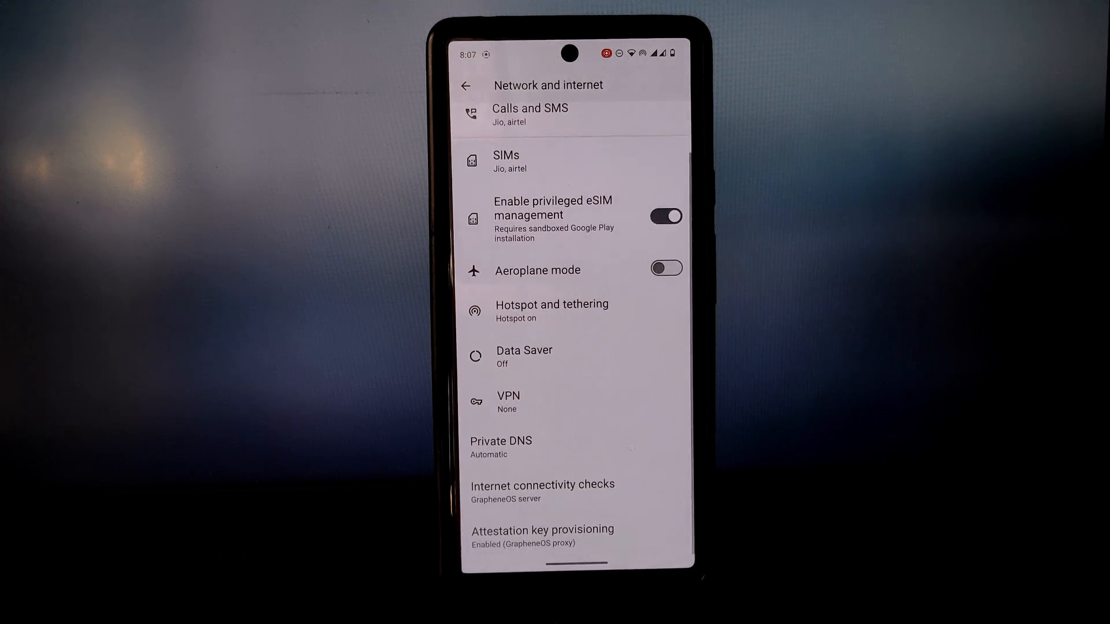
left_click(541, 530)
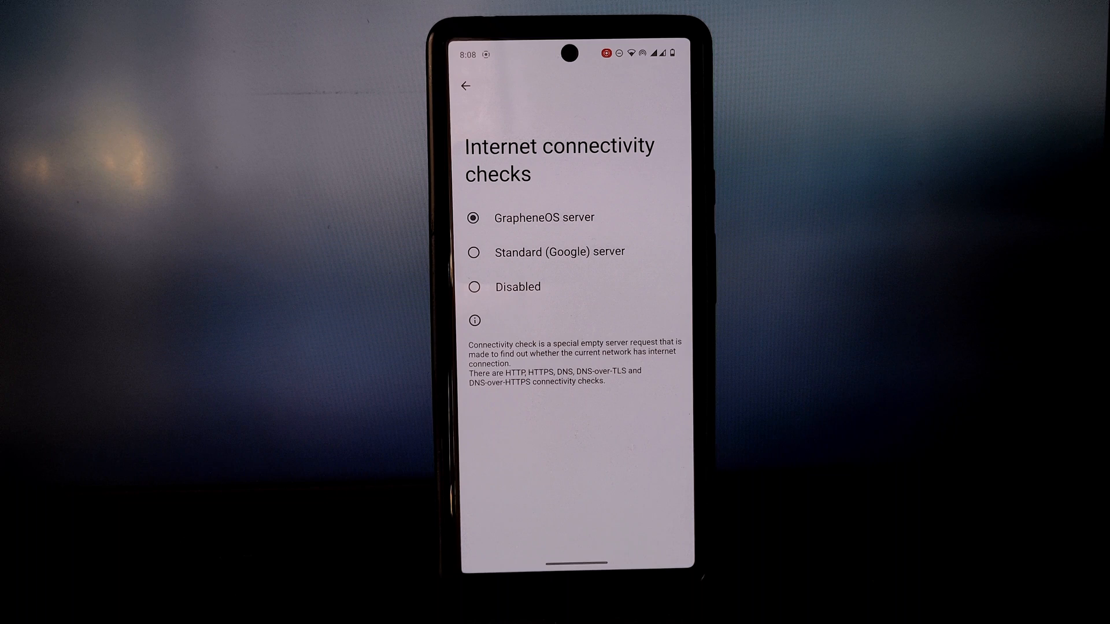
Leave connectivity checks, view the Jio SIM settings under SIMs, then back out to main Settings.
left_click(465, 84)
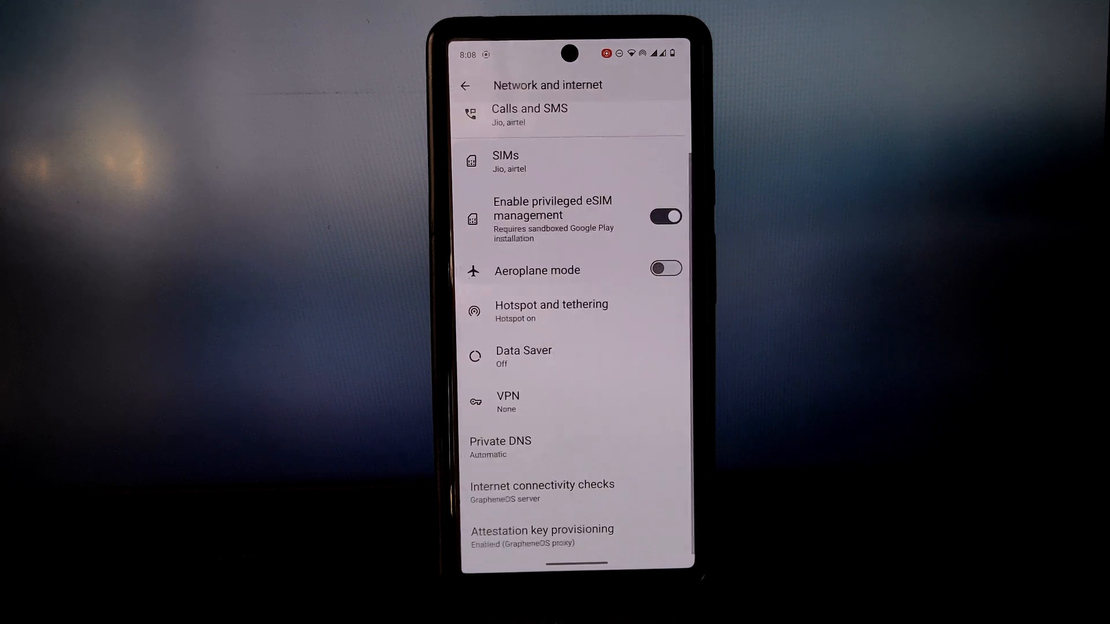
scroll("down", 3)
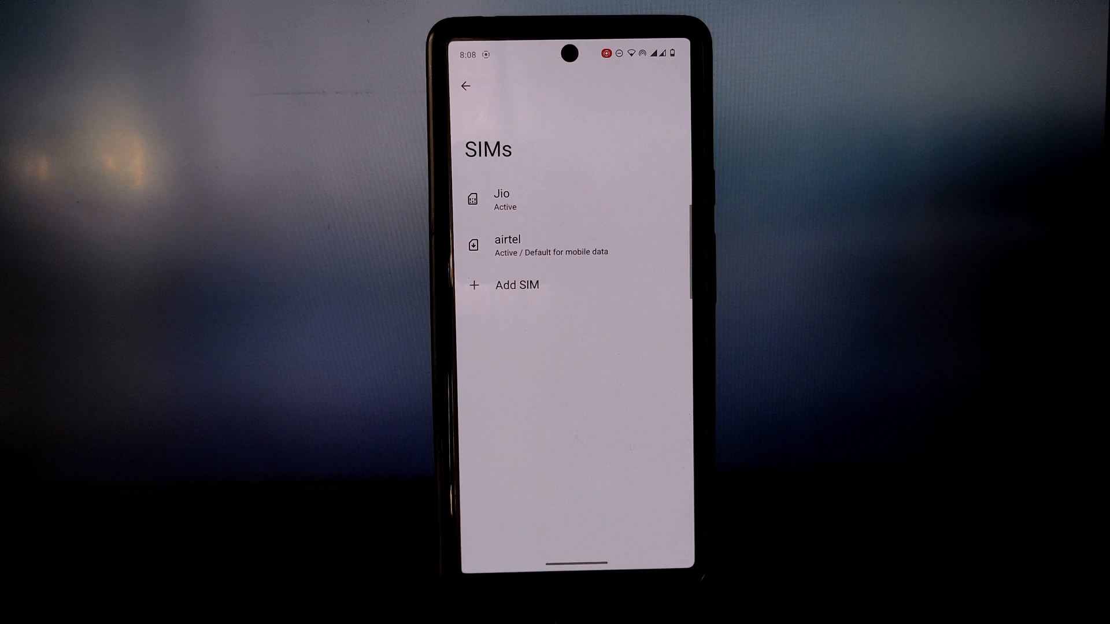
left_click(501, 200)
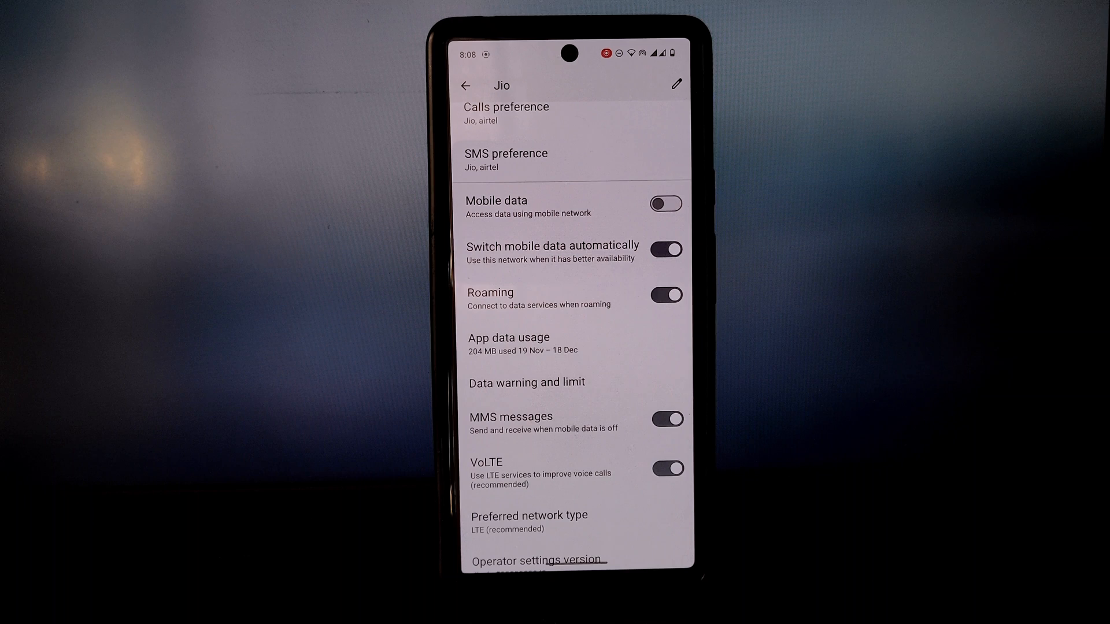
left_click(465, 84)
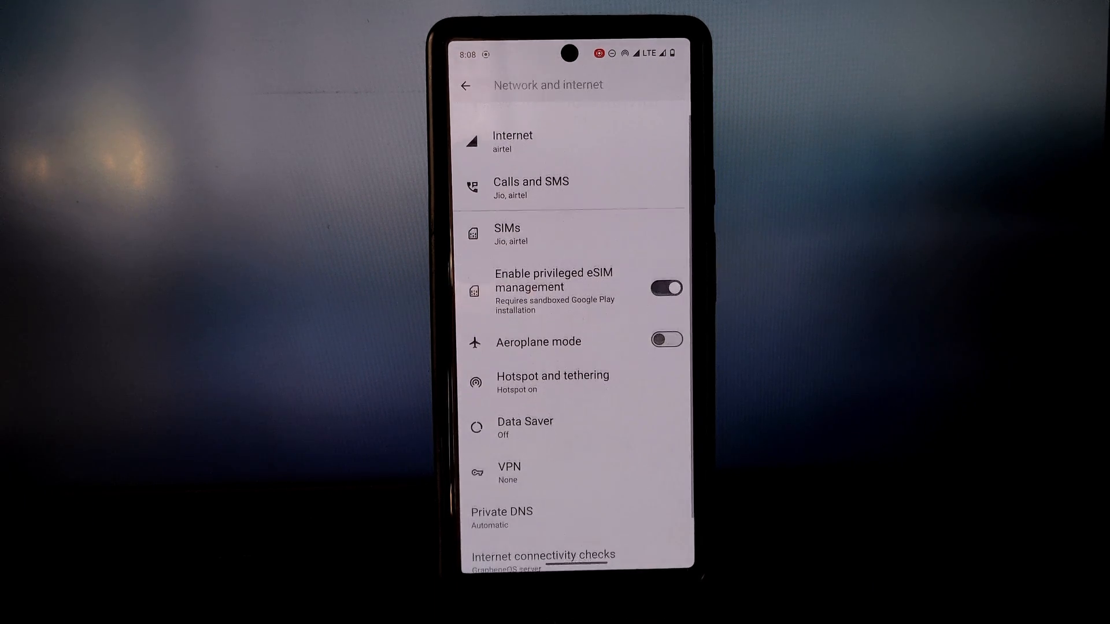
left_click(466, 84)
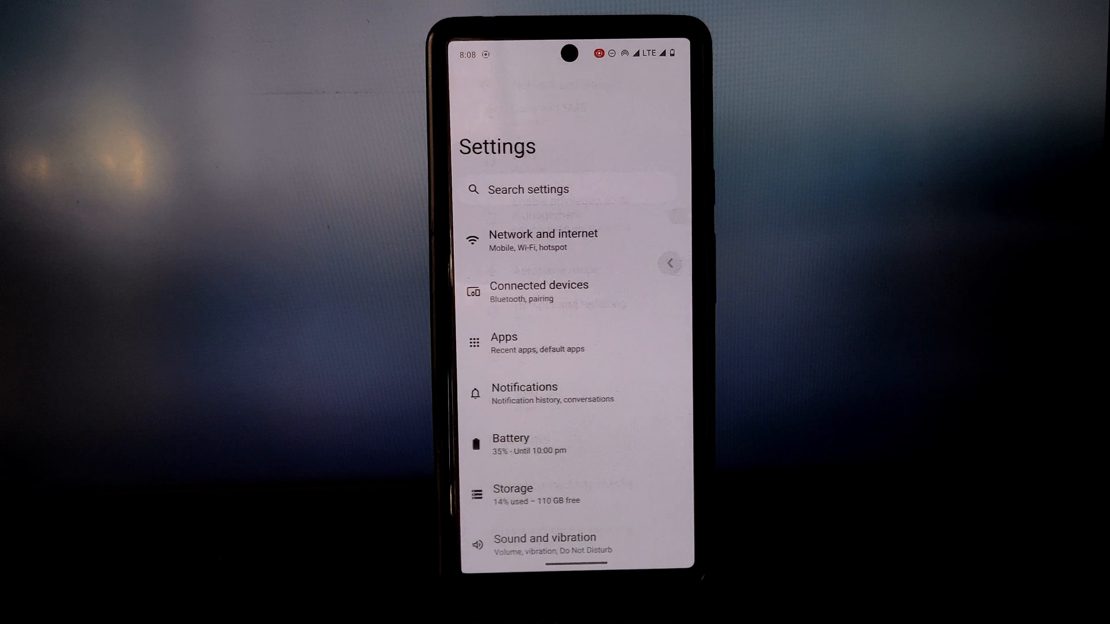
Scroll the Settings list to reach Storage and Wallpaper and style.
scroll("up", 3)
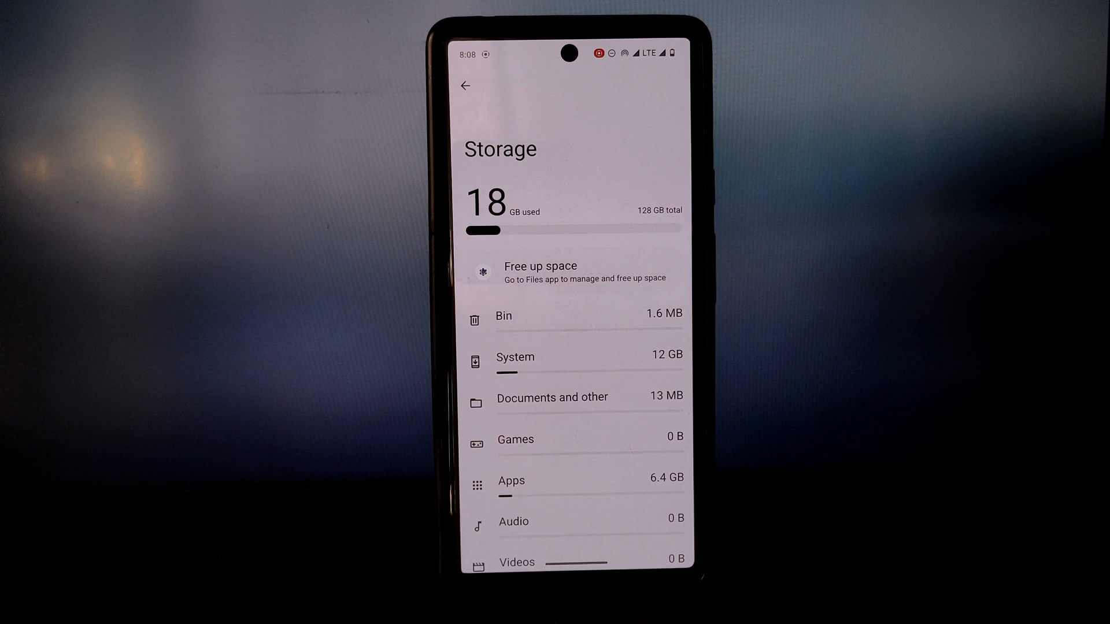
scroll("up", 3)
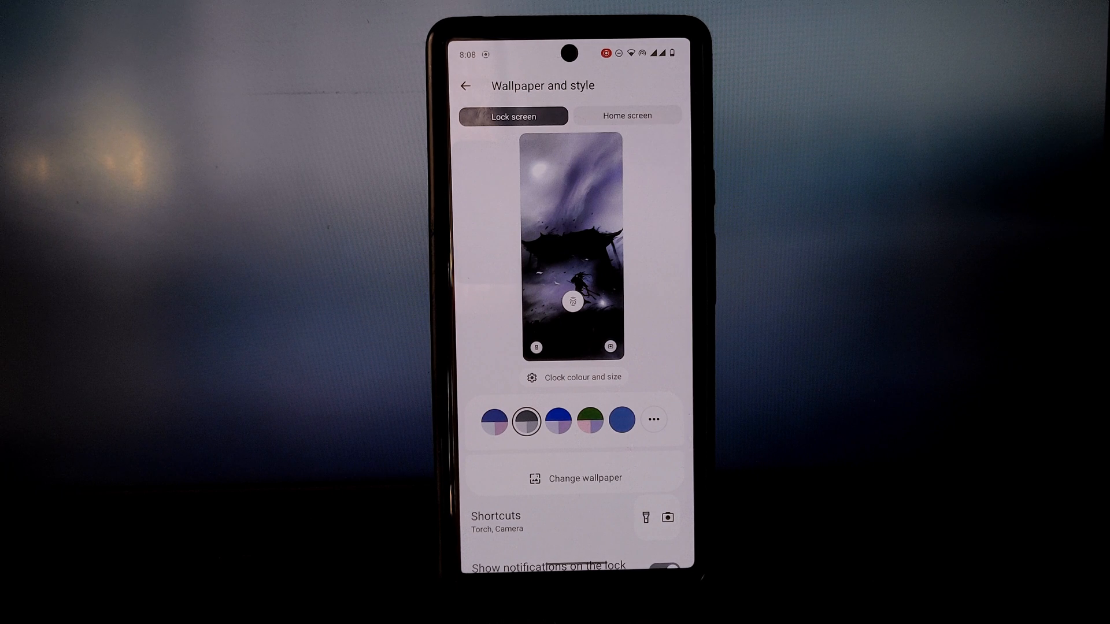
Preview the lock-screen wallpaper, switch to the Home screen version, then swipe up for the app drawer.
left_click(571, 248)
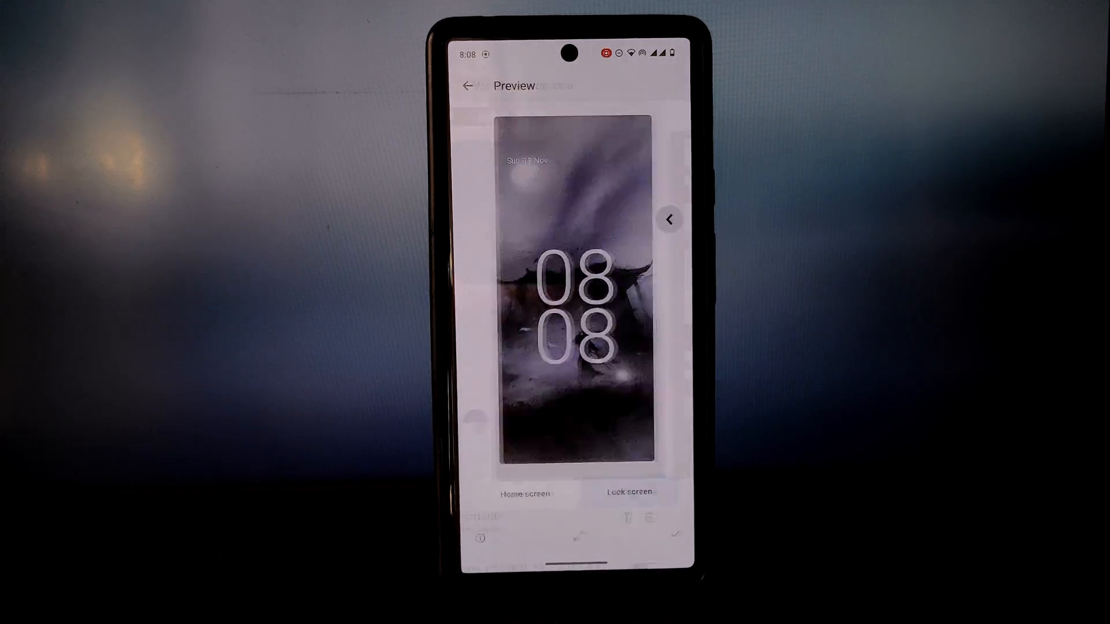
left_click(466, 85)
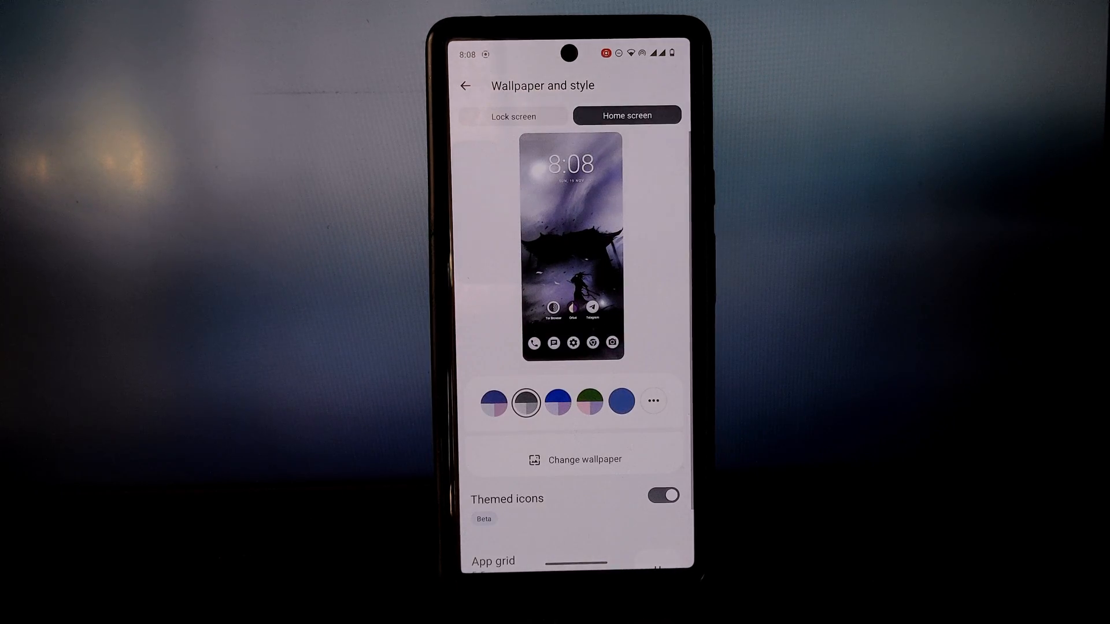
scroll("down", 3)
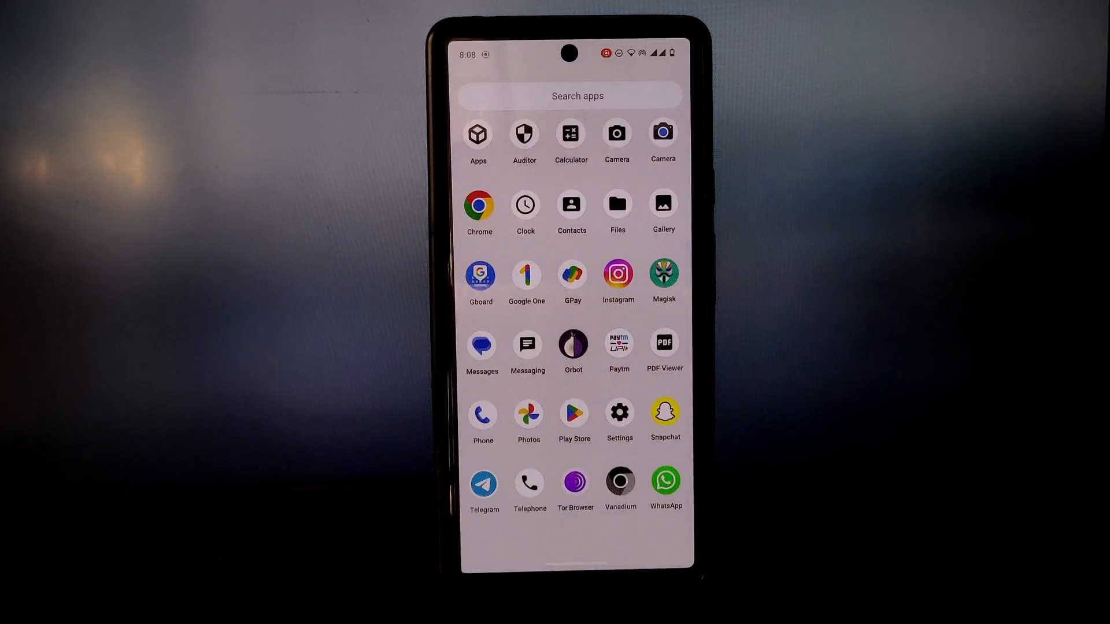
Launch the Apps store, view the Apps and Google Play services detail pages, and exit to the app drawer.
left_click(477, 134)
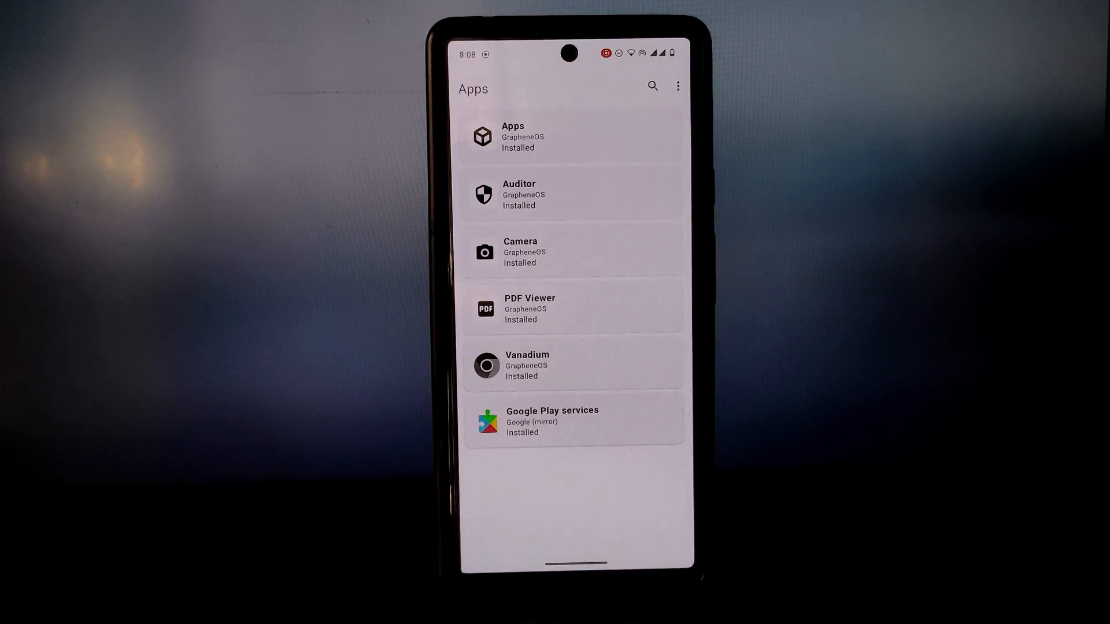
left_click(571, 137)
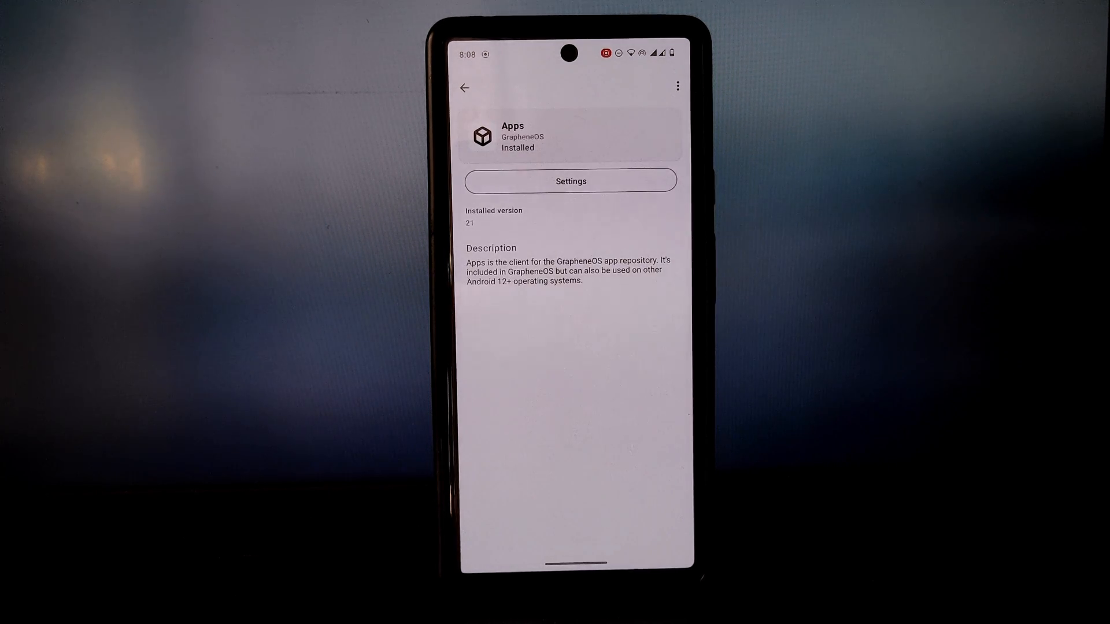
left_click(464, 87)
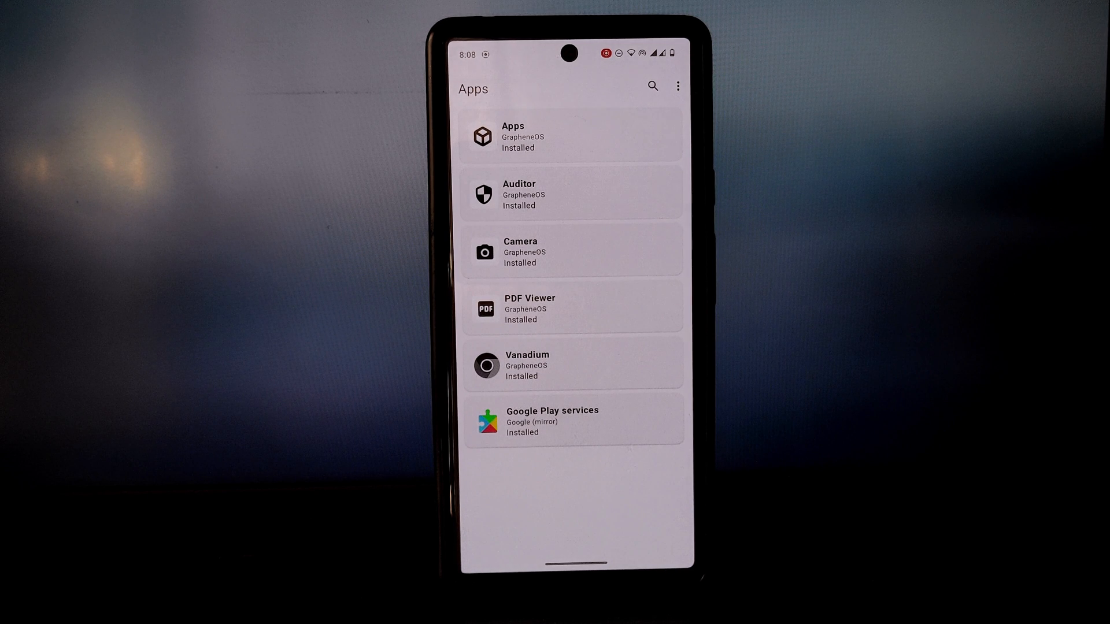
left_click(570, 421)
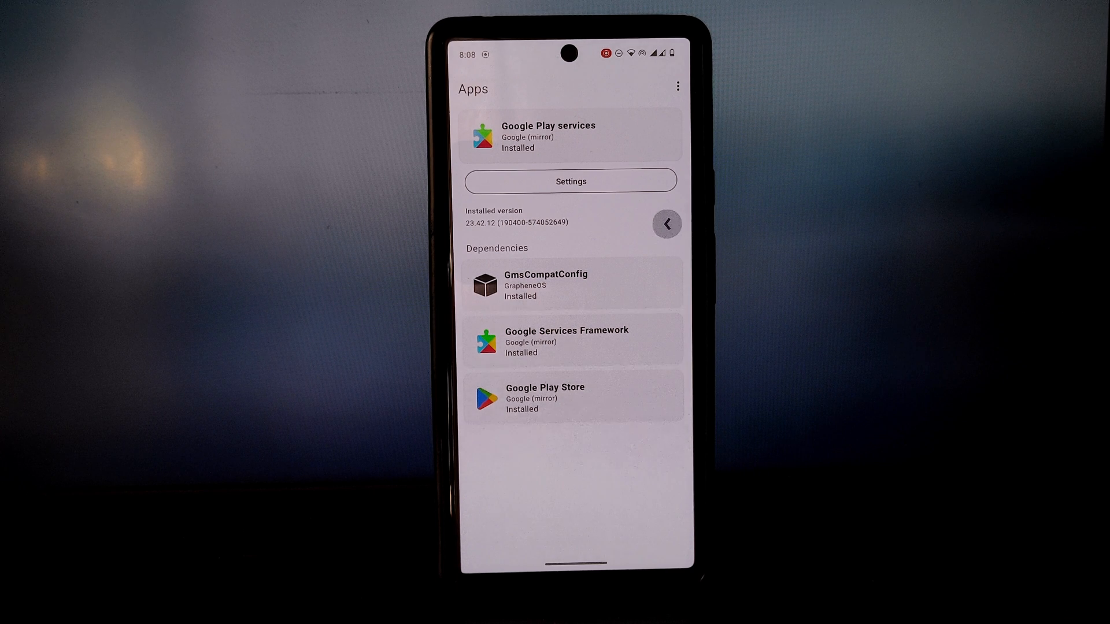
left_click(666, 223)
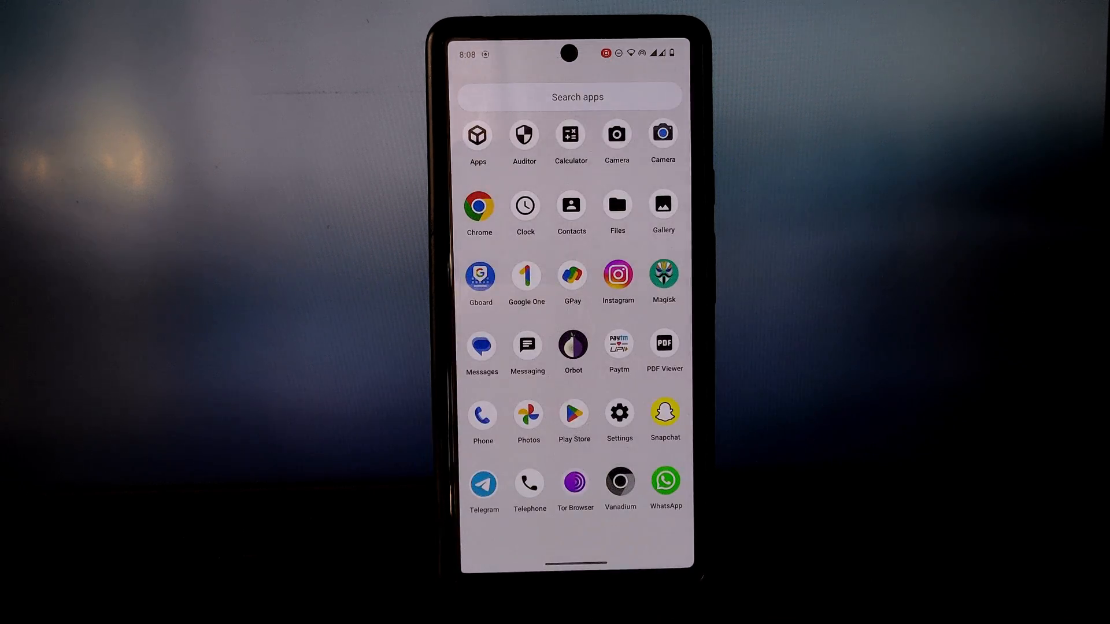
left_click(523, 134)
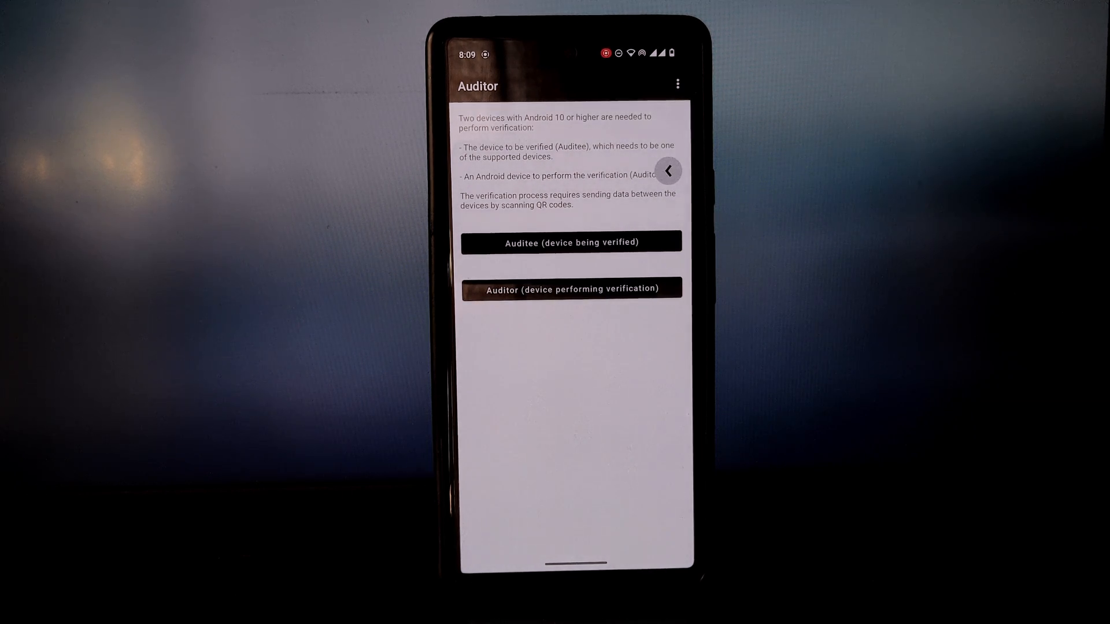
left_click(677, 84)
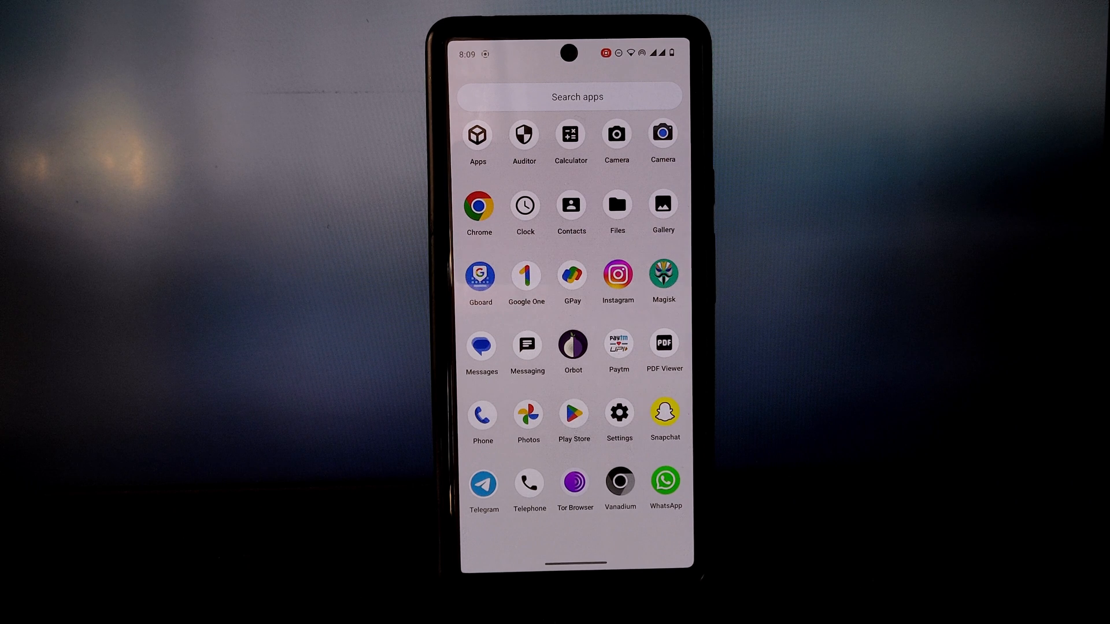
Return to the home screen, bring up the app drawer and launch PDF Viewer.
left_click(481, 414)
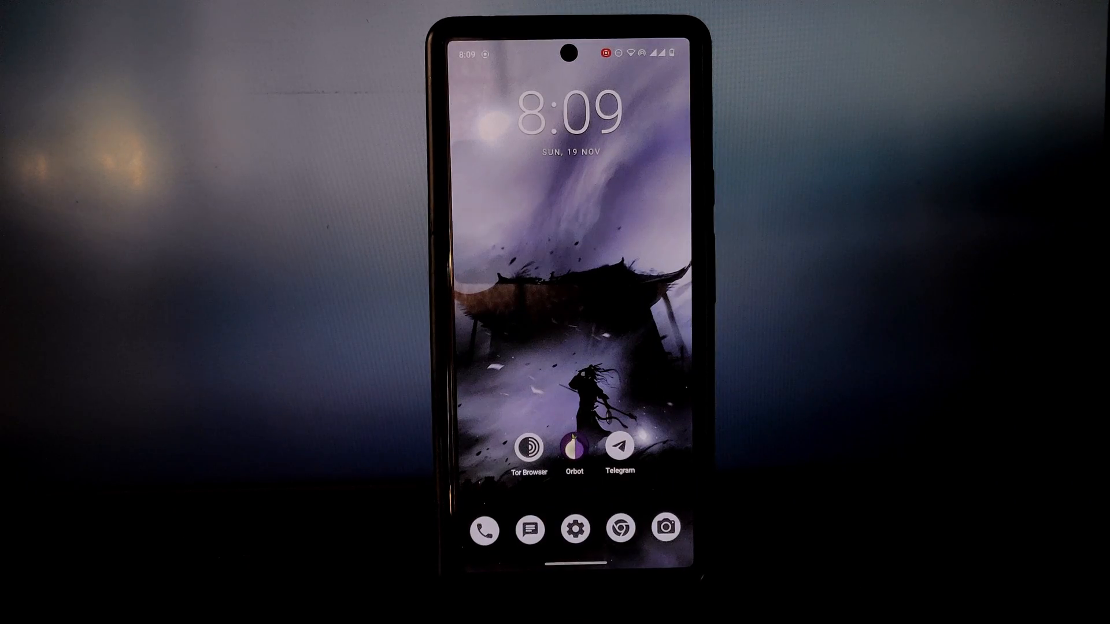
left_click(529, 528)
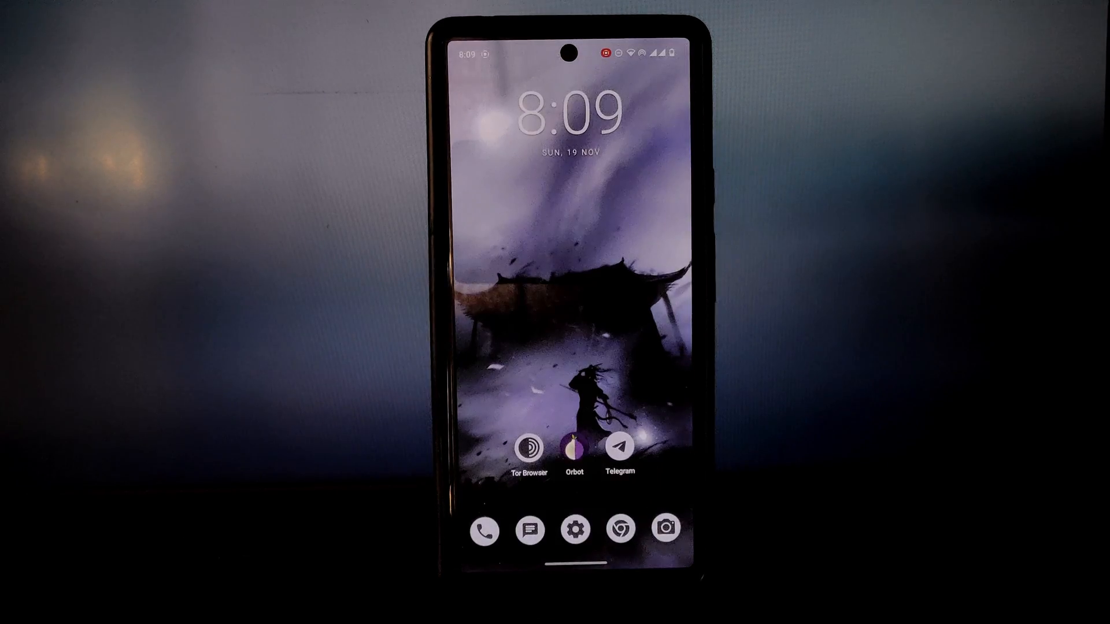
scroll("up", 3)
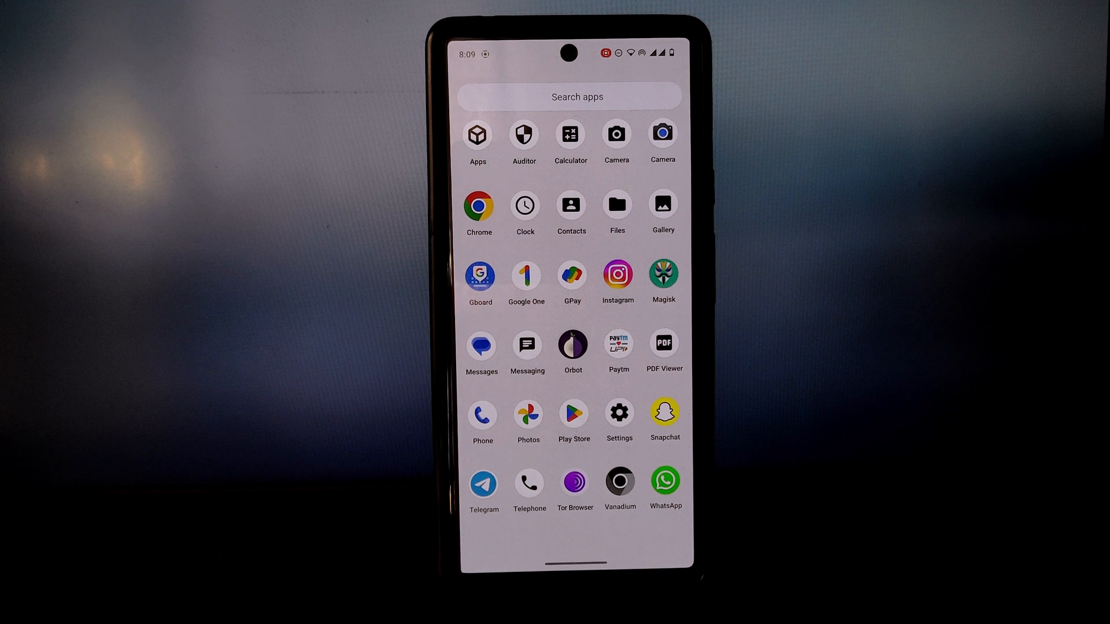
left_click(662, 342)
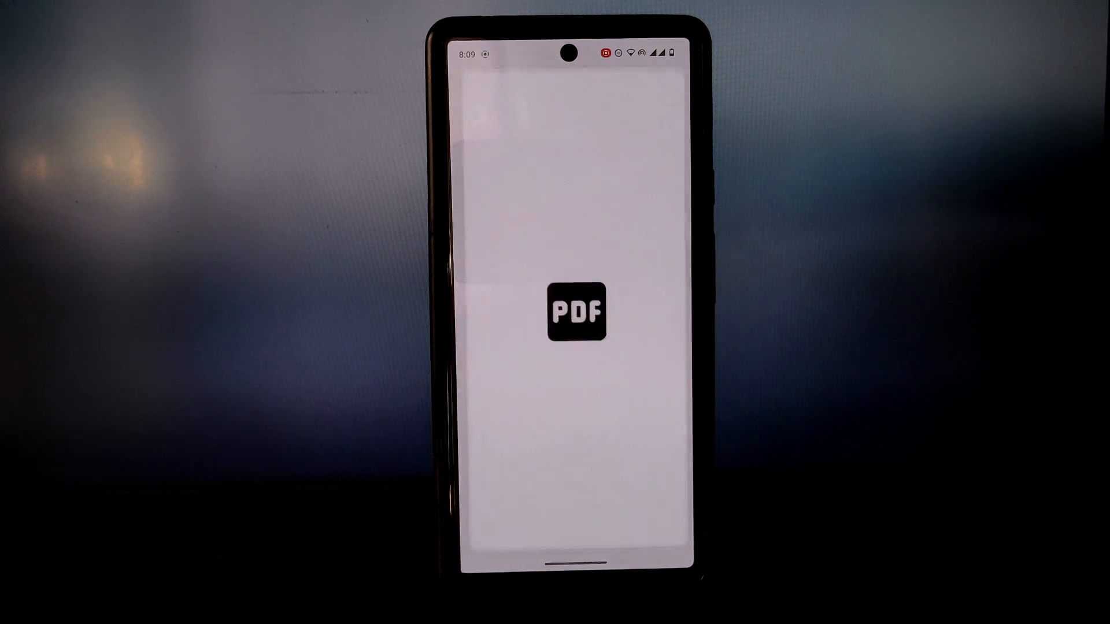